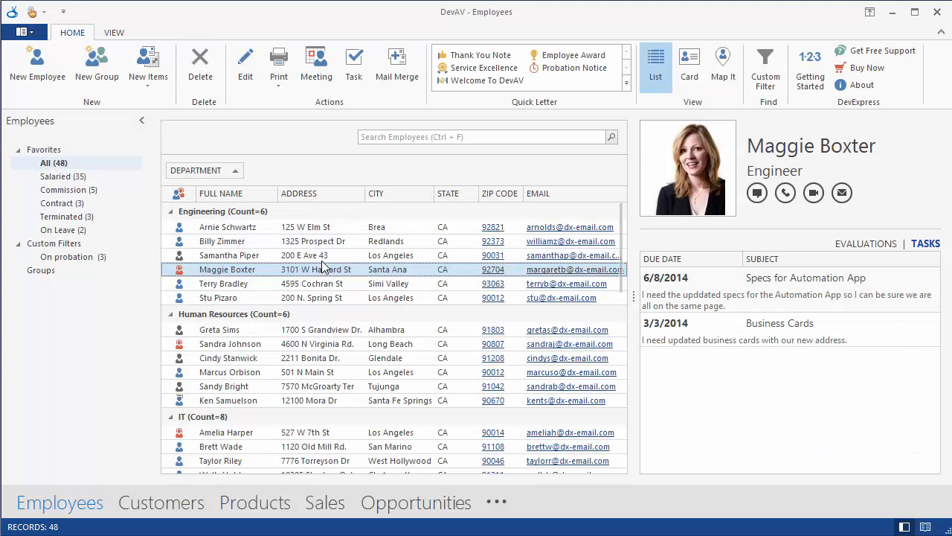
double_click(230, 255)
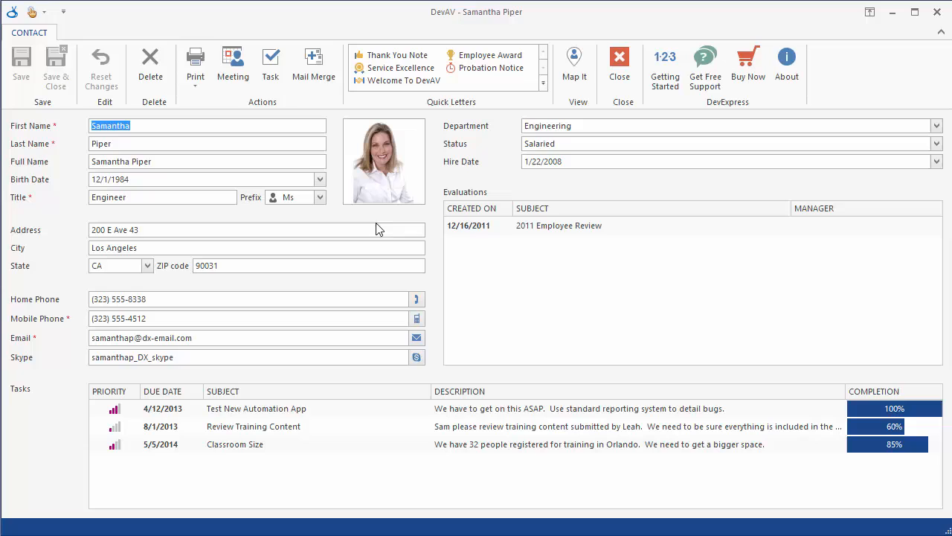
right_click(383, 160)
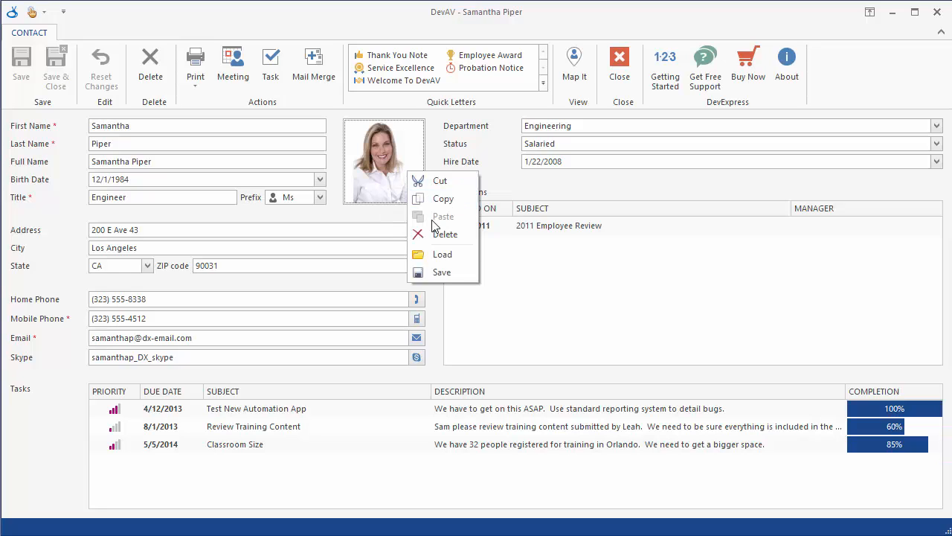
mouse_move(445, 234)
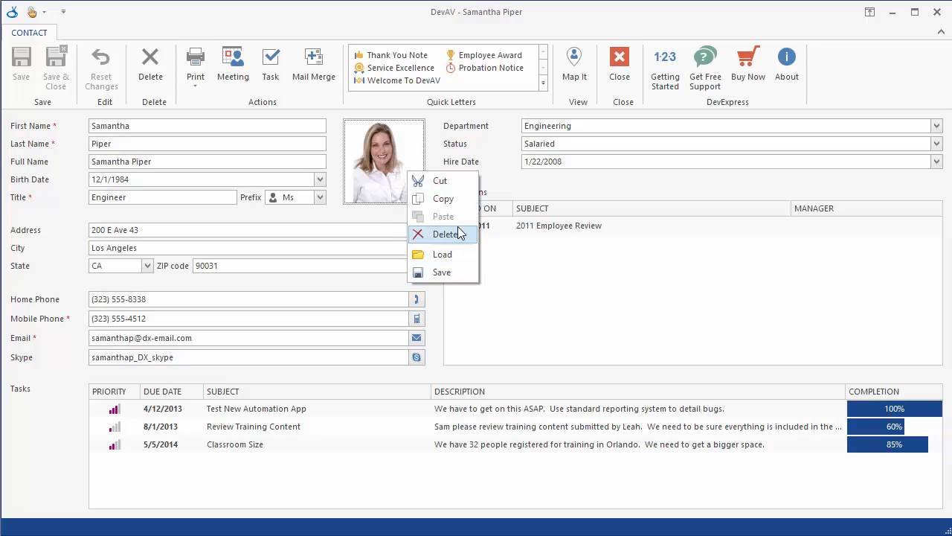
mouse_move(439, 180)
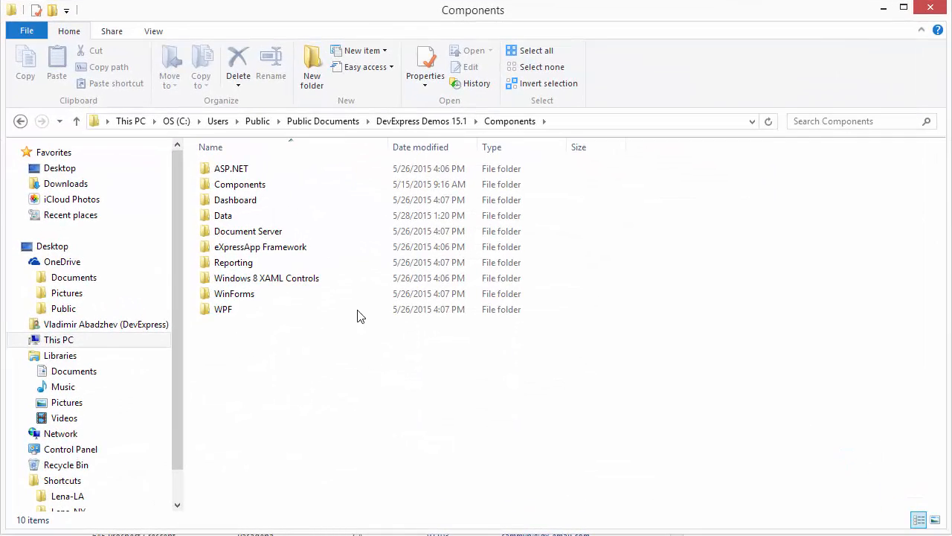
Open the OutlookInspiredApp solution from WinForms > DevExpress.OutlookInspiredApp.Win > CS
double_click(234, 293)
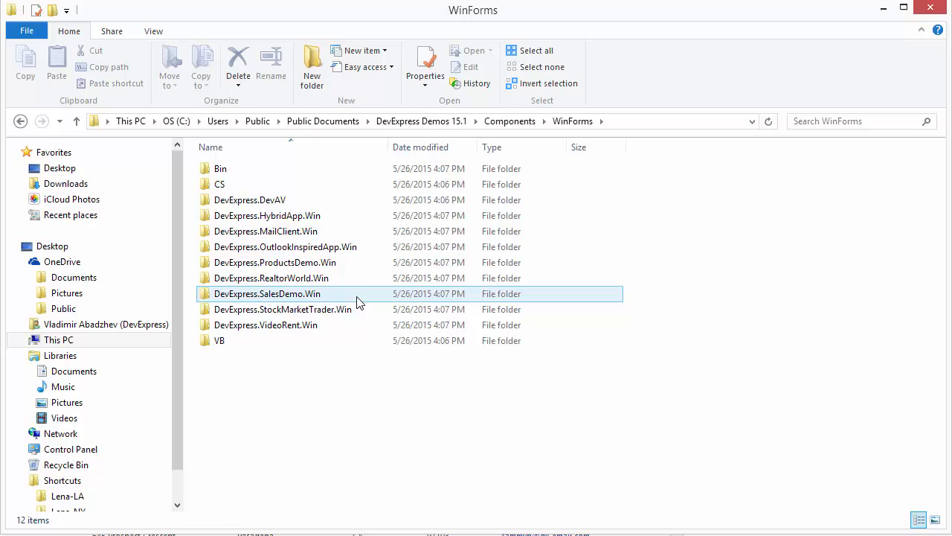
double_click(285, 246)
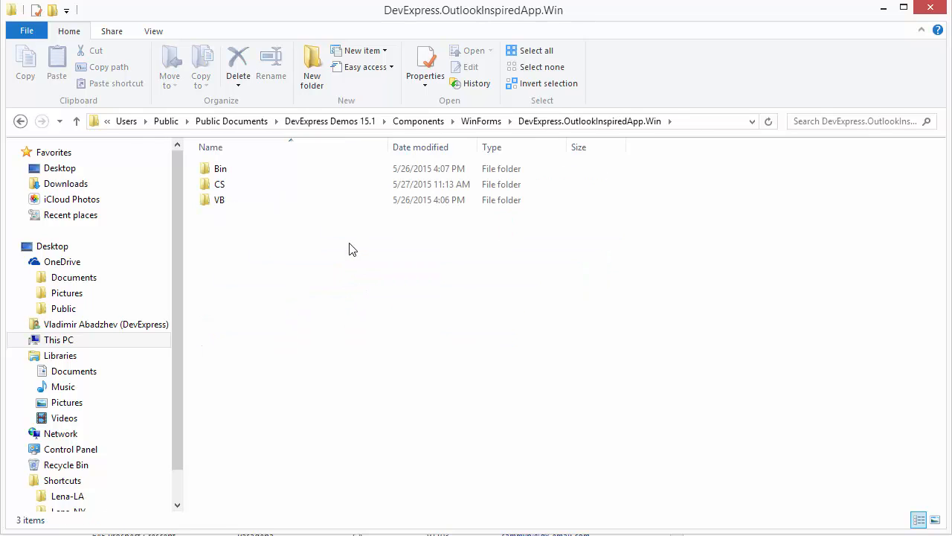
double_click(219, 183)
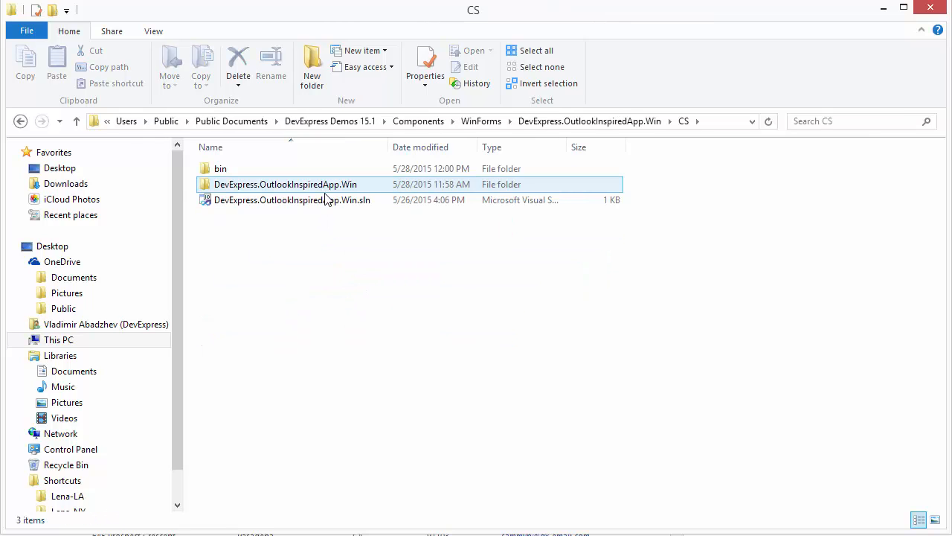
click(291, 199)
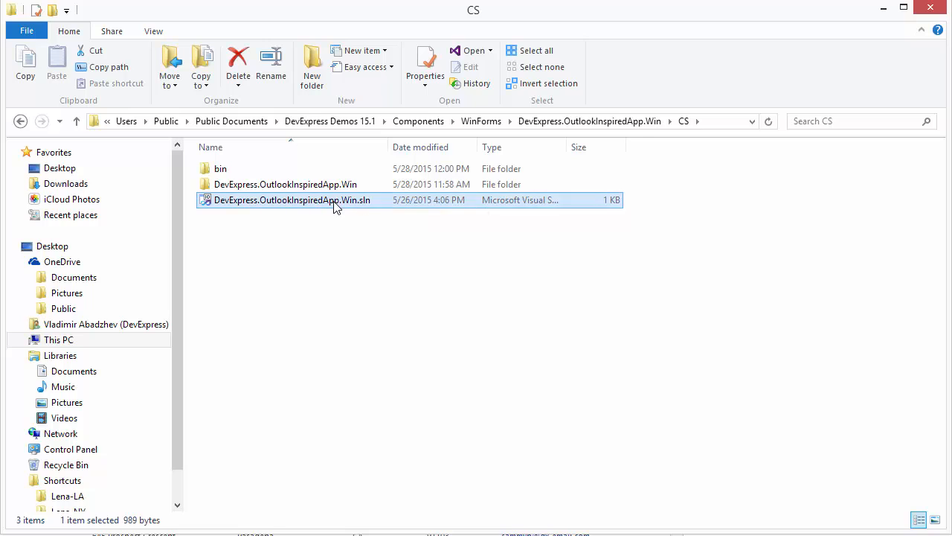
double_click(291, 199)
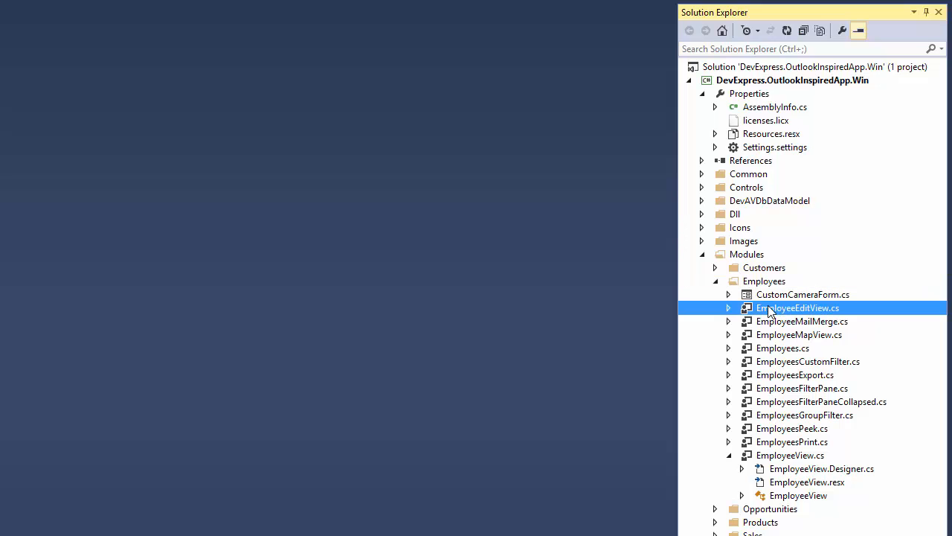
Set ShowCameraMenuItem to Always on EmployeeEditView's photo picture edit
double_click(798, 307)
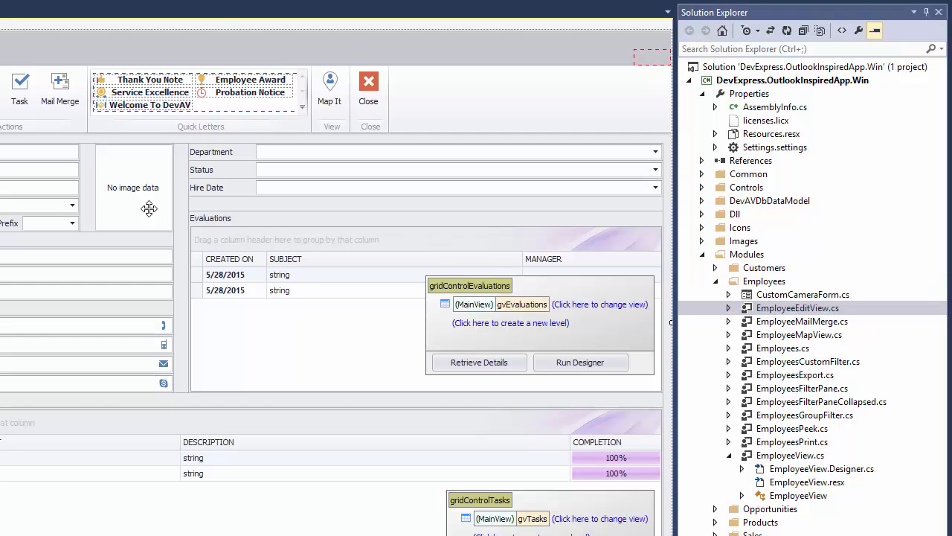
click(133, 187)
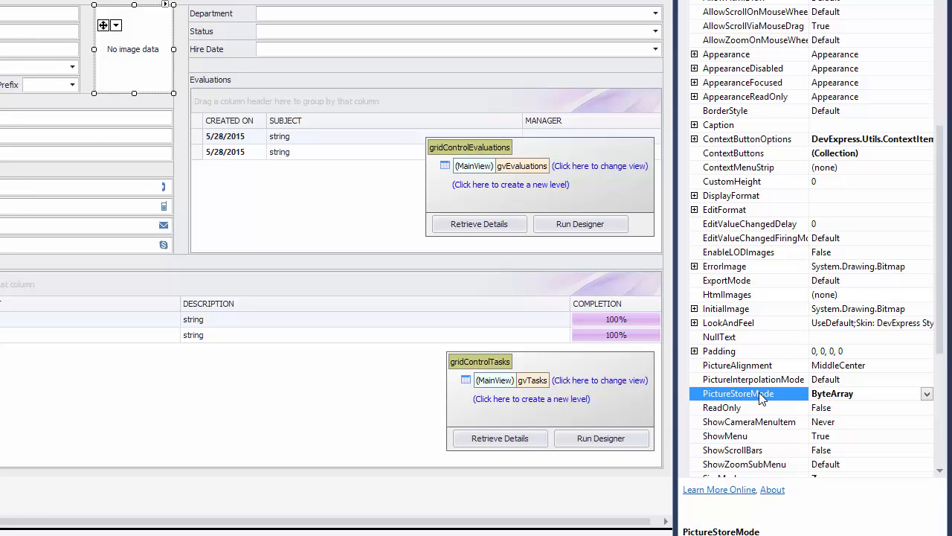
mouse_move(772, 422)
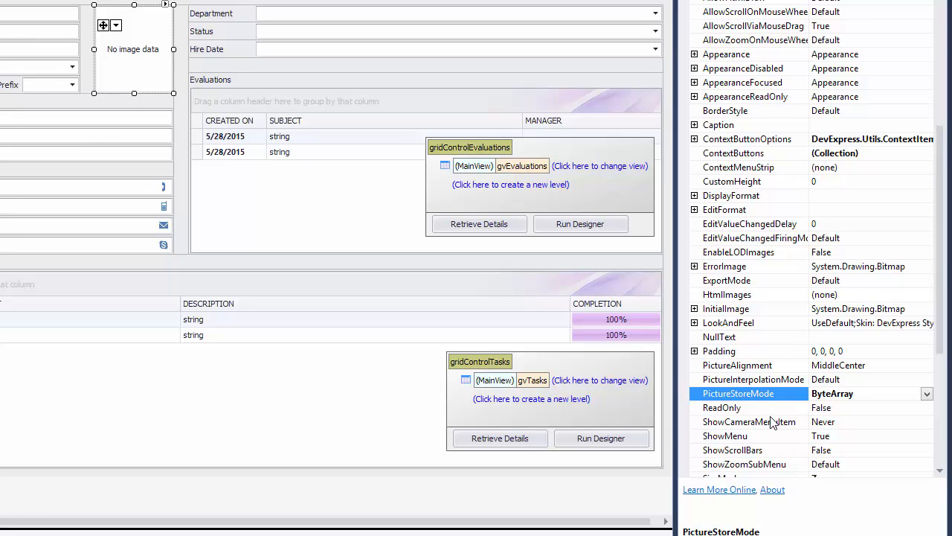
click(927, 422)
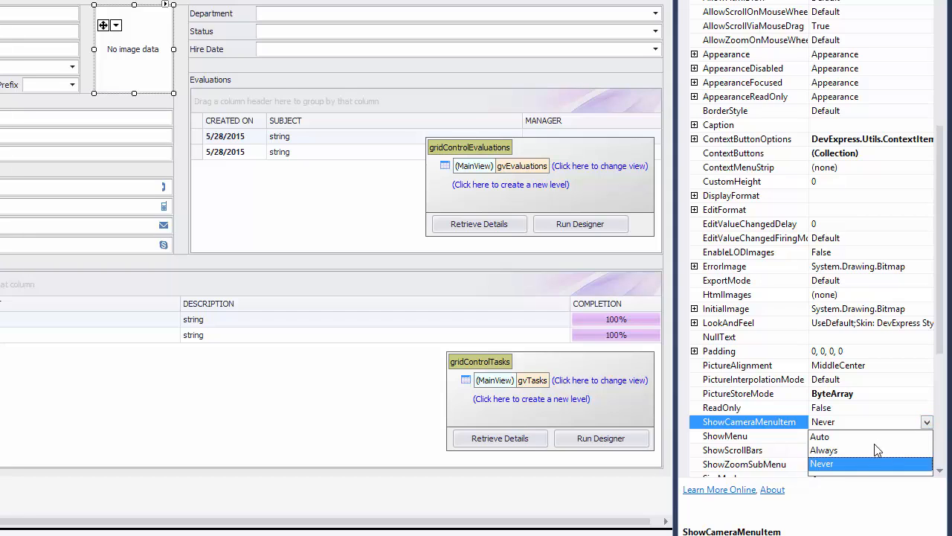
click(824, 449)
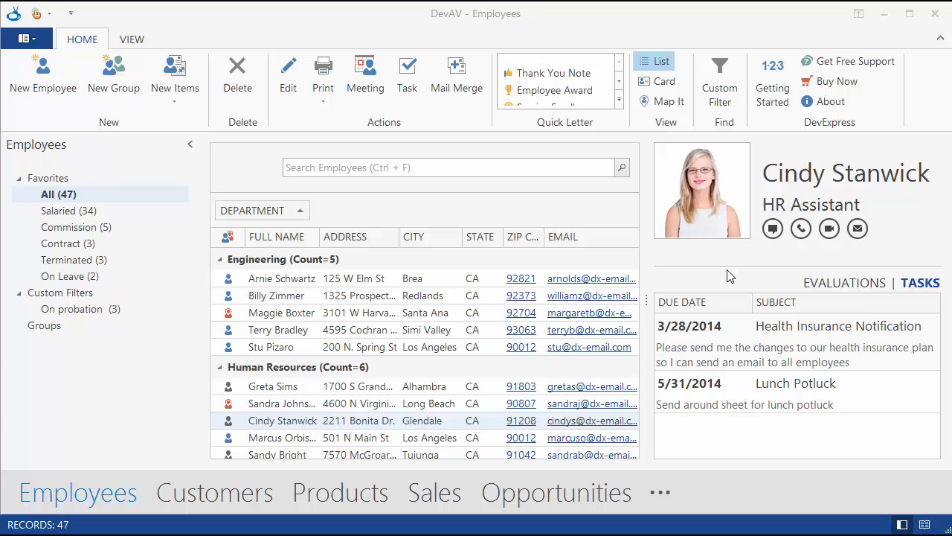
mouse_move(707, 292)
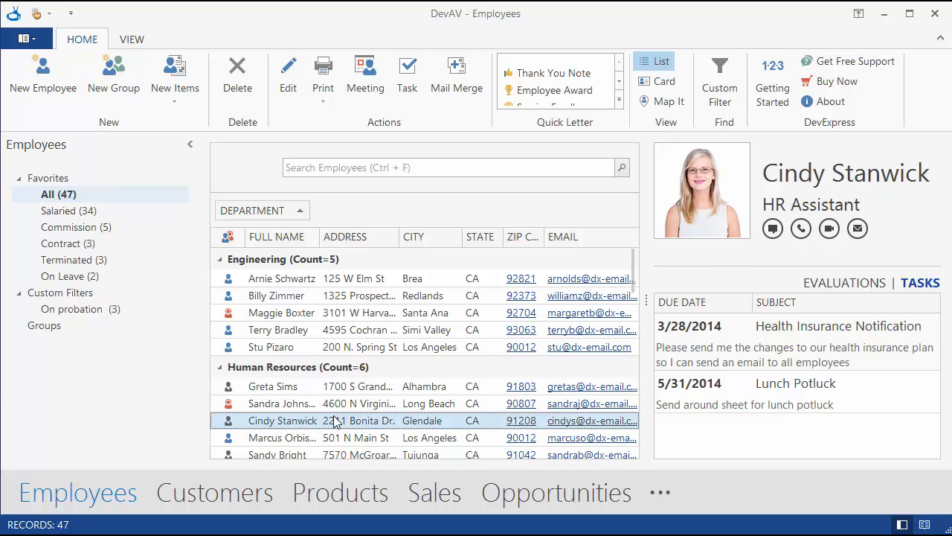
Open Cindy Stanwick's record and choose Take Picture from Camera on her photo
double_click(281, 420)
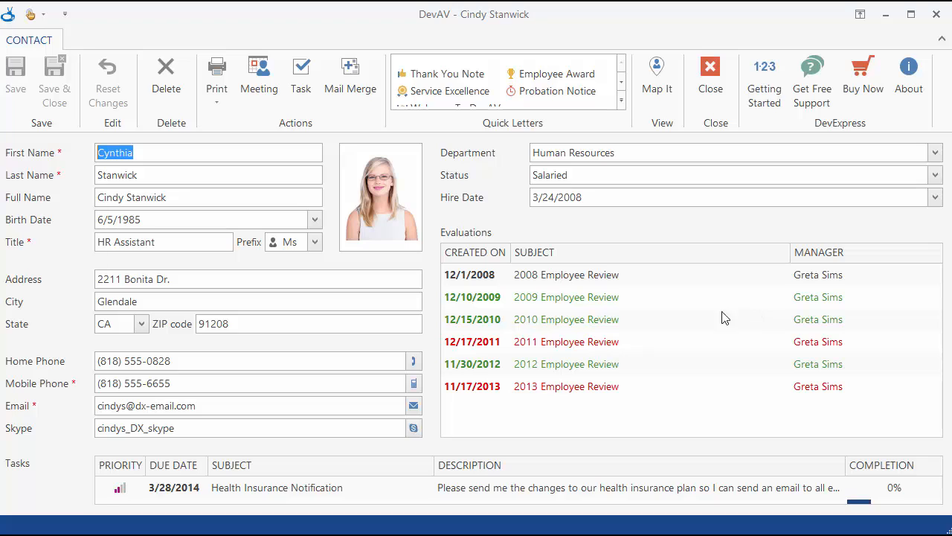
mouse_move(394, 195)
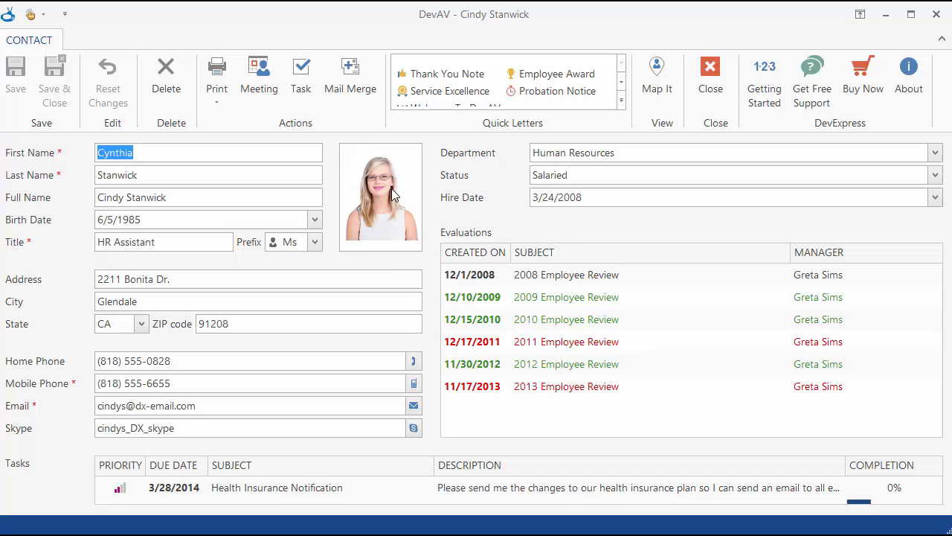
right_click(380, 196)
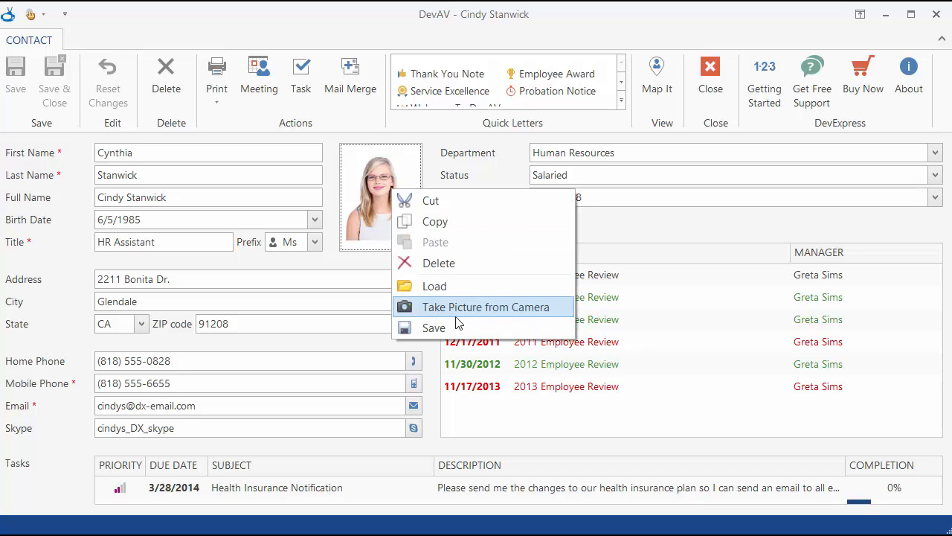
click(486, 306)
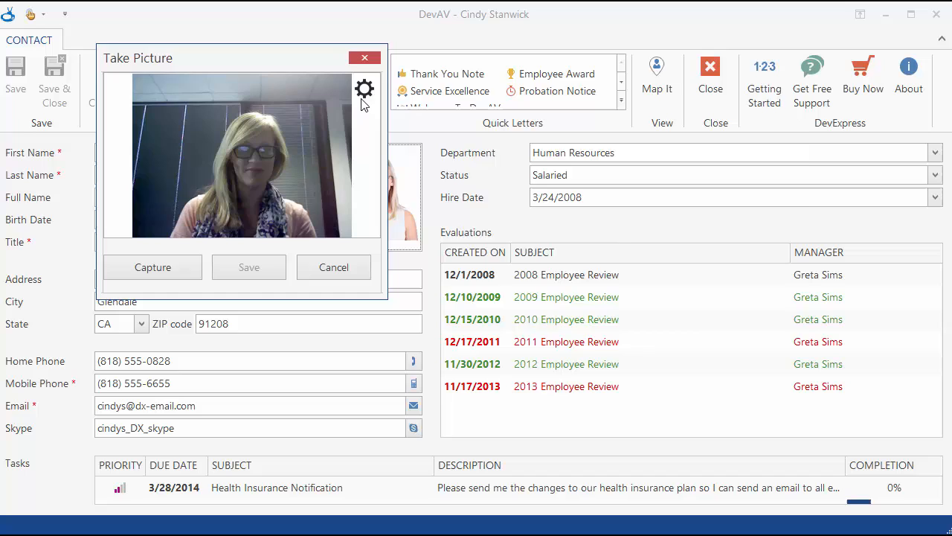
Switch the camera's active device to the HP 3-MegaPixel Webcam GX607AA
click(363, 89)
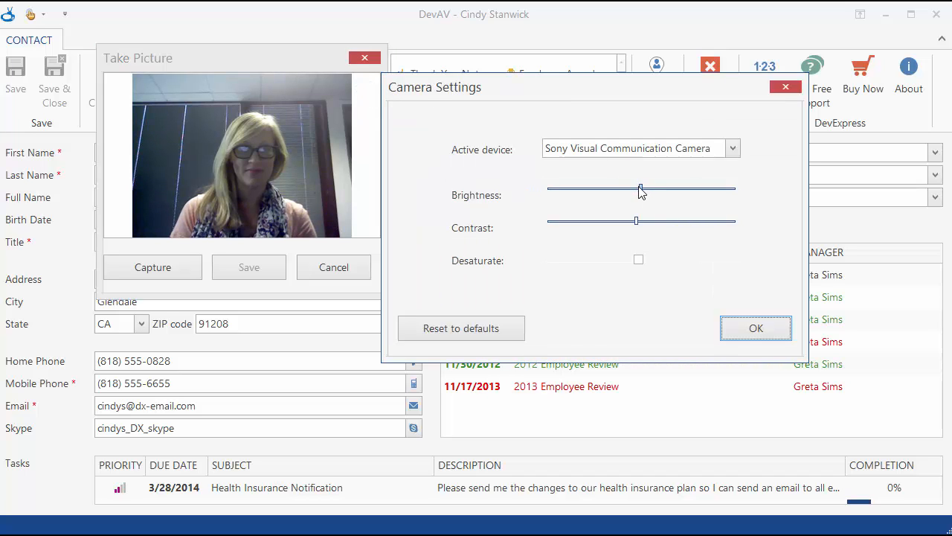
click(732, 148)
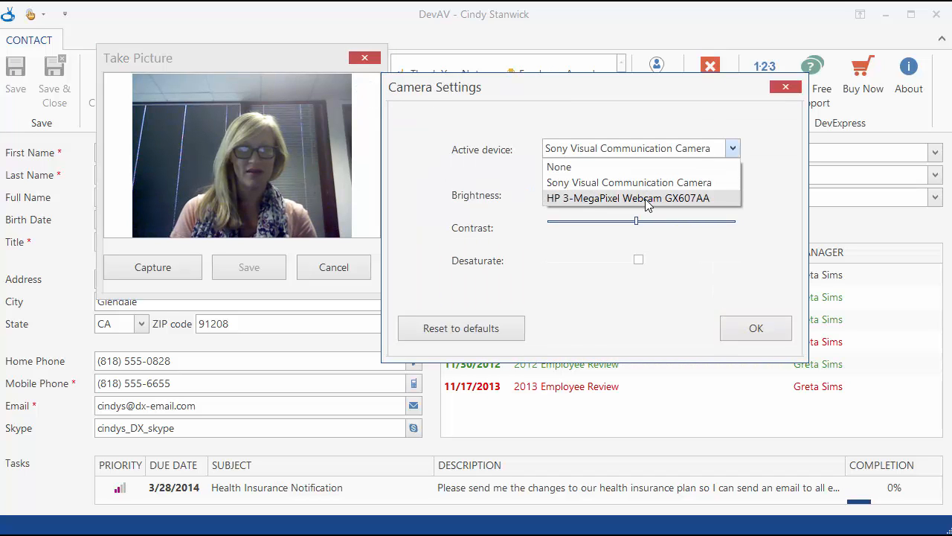
click(628, 198)
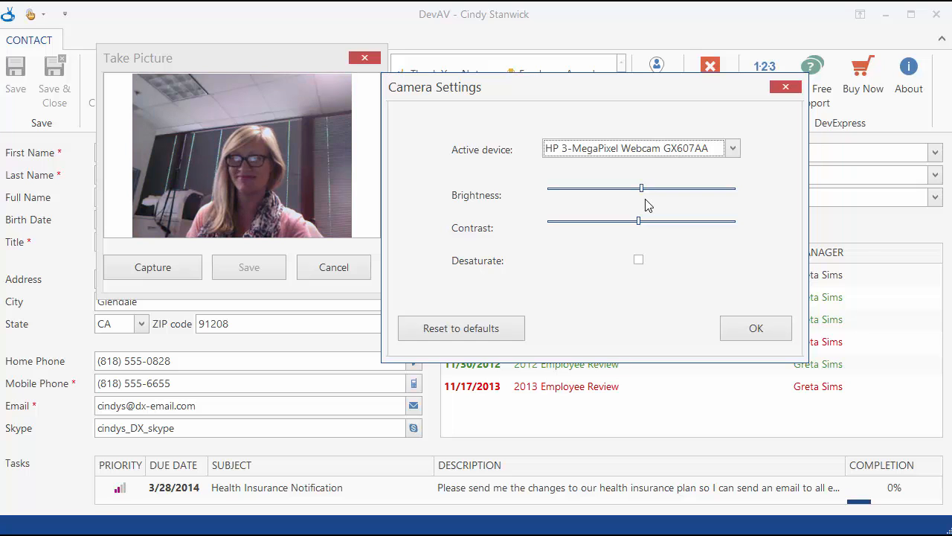
Try brightness and desaturation, then reset camera settings to defaults and confirm
drag(642, 189, 663, 188)
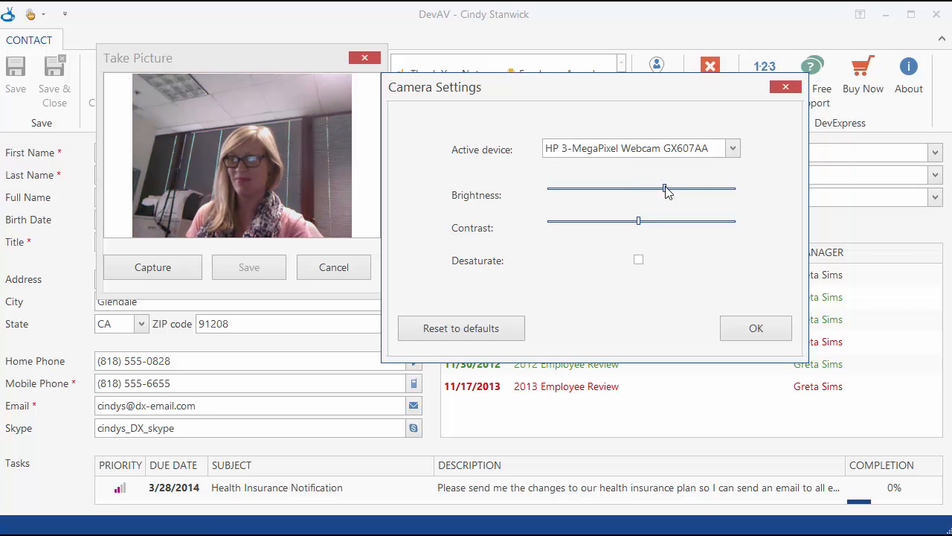
drag(664, 189, 618, 189)
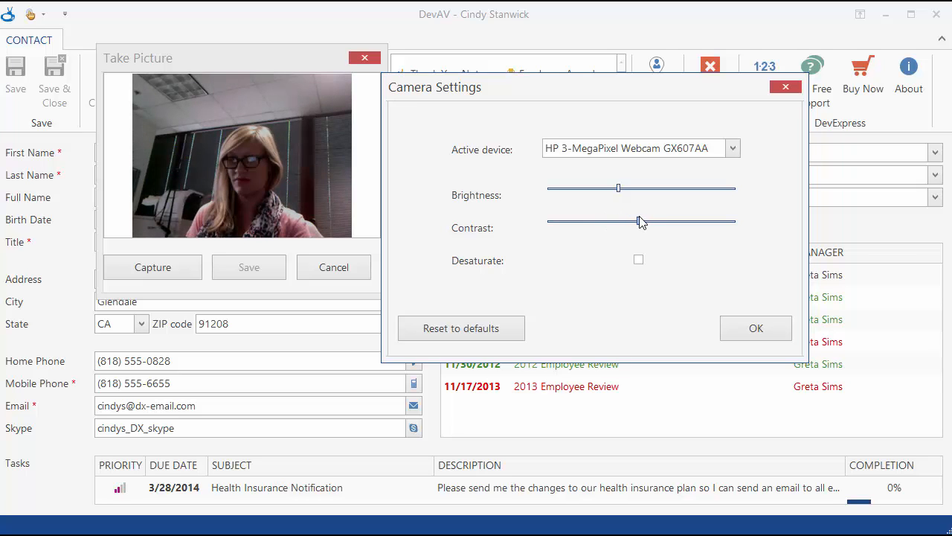
click(638, 260)
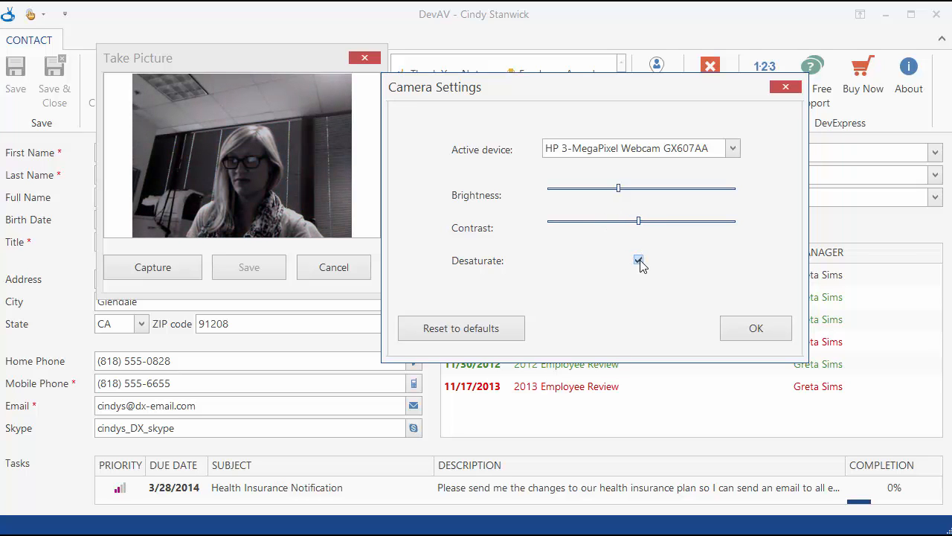
click(461, 328)
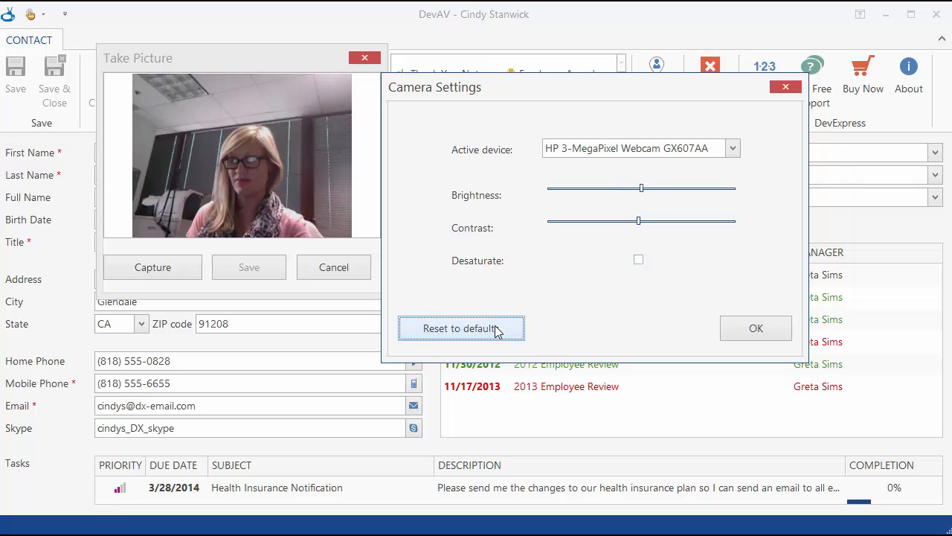
click(755, 328)
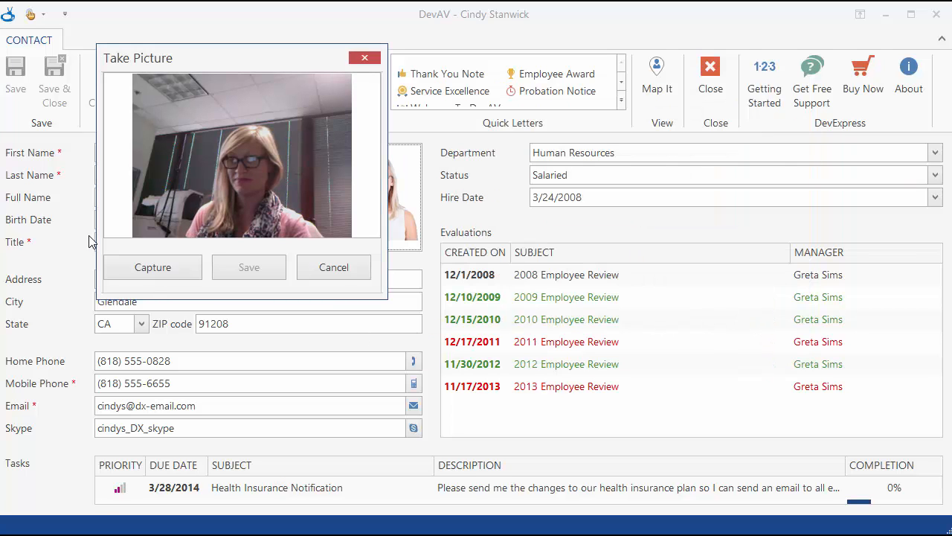
Capture a webcam snapshot and save it as the employee photo
click(152, 267)
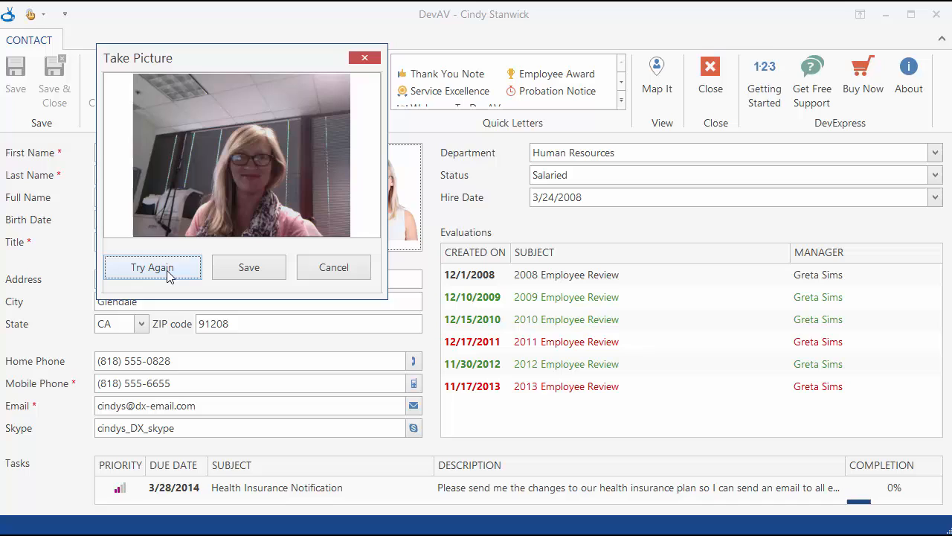
mouse_move(249, 267)
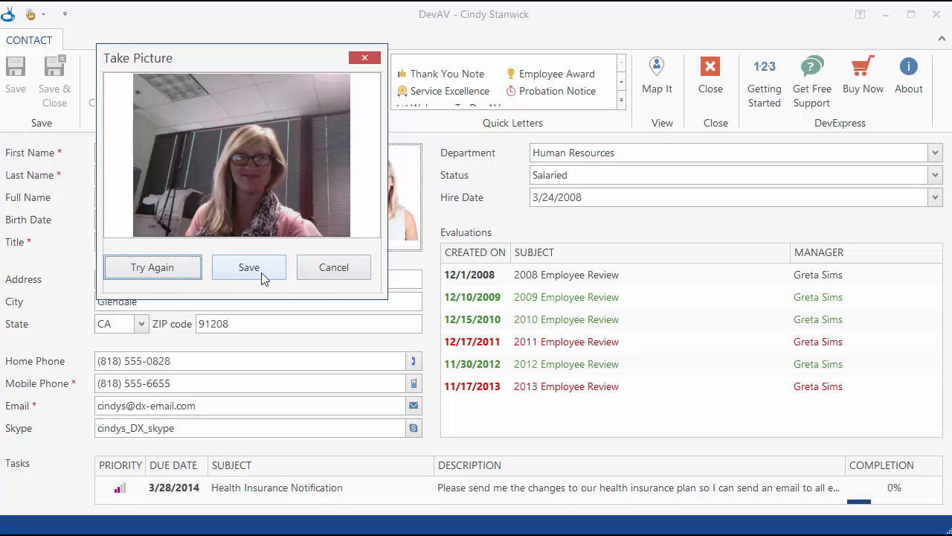
click(249, 267)
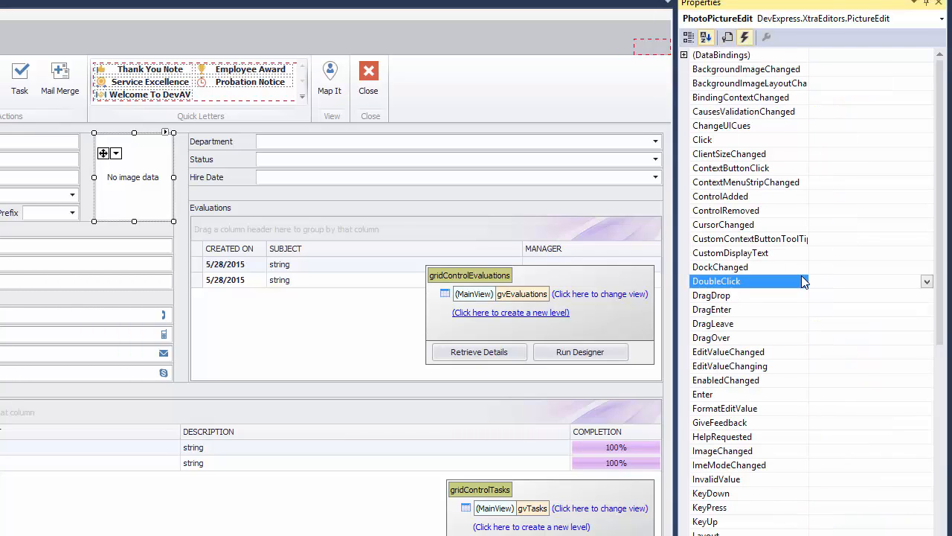
Enter PhotoPictureEdit_DoubleClick as the photo editor's DoubleClick event handler
text(PhotoPictureEdit_DoubleClick(object sender, System.EventArgs e) {)
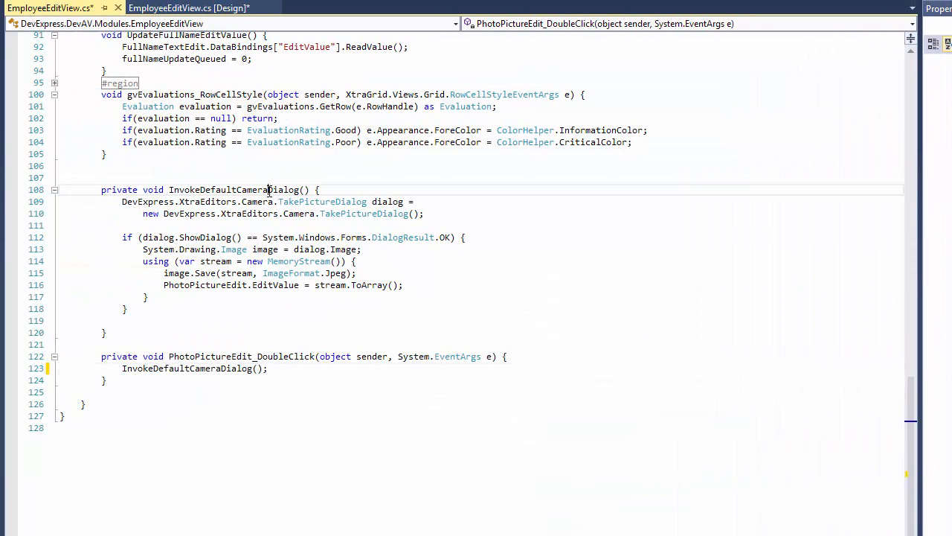
double_click(232, 189)
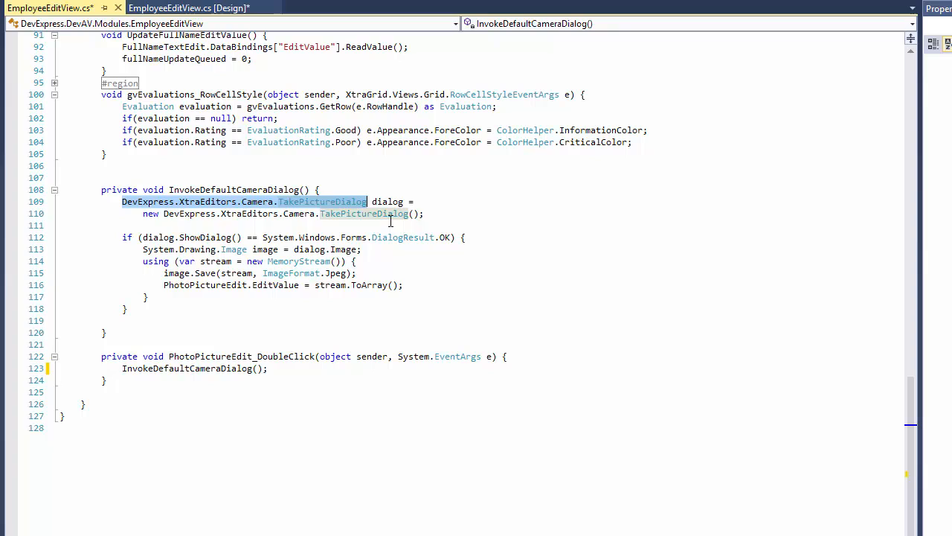
mouse_move(463, 218)
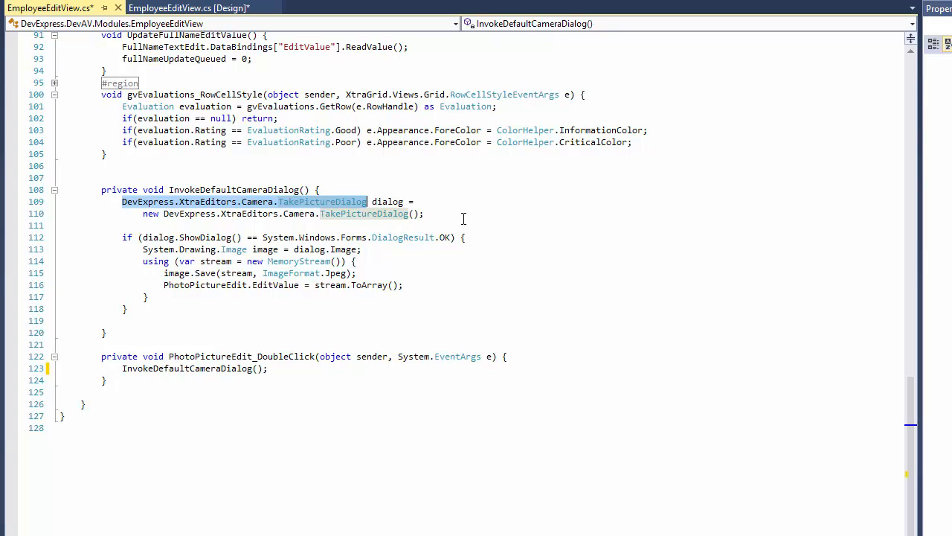
double_click(204, 237)
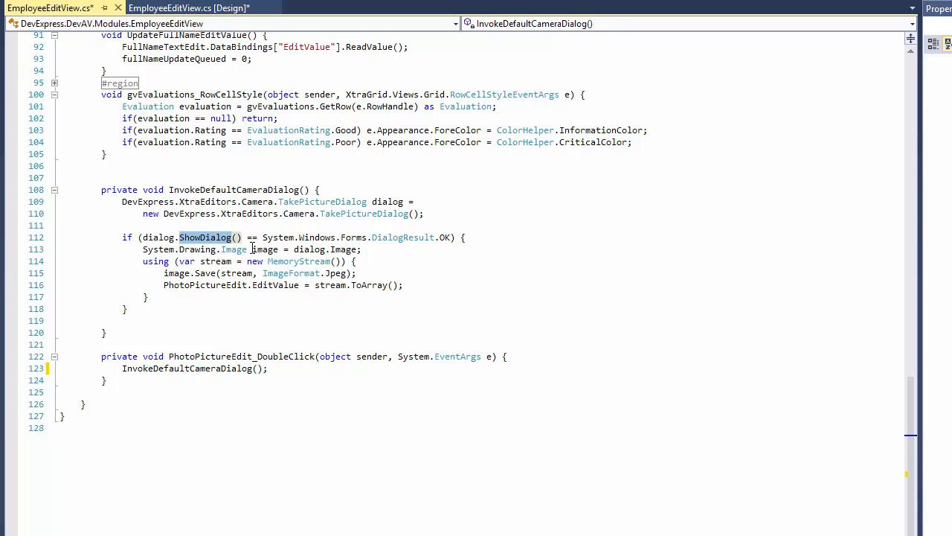
double_click(325, 249)
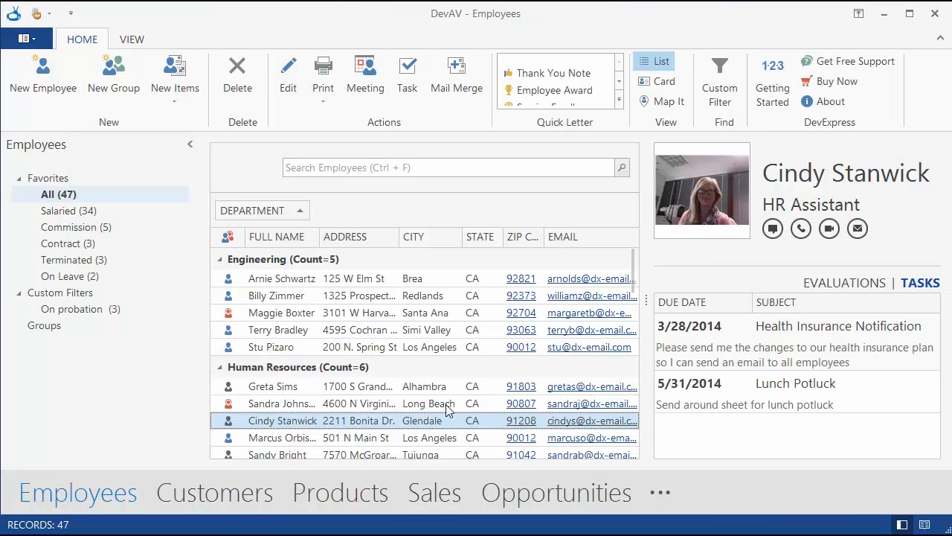
Open Cindy Stanwick's contact record and bring up Take Picture from her photo
double_click(281, 421)
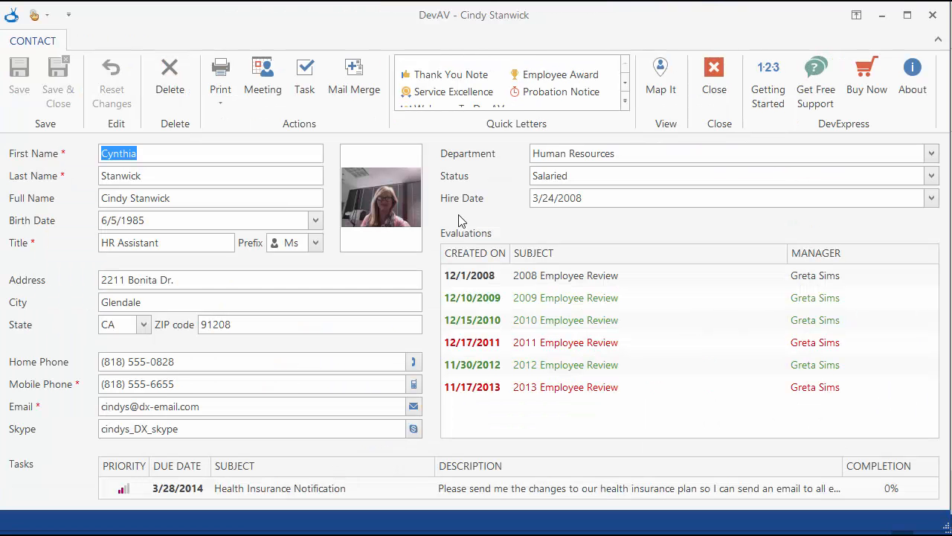
mouse_move(380, 215)
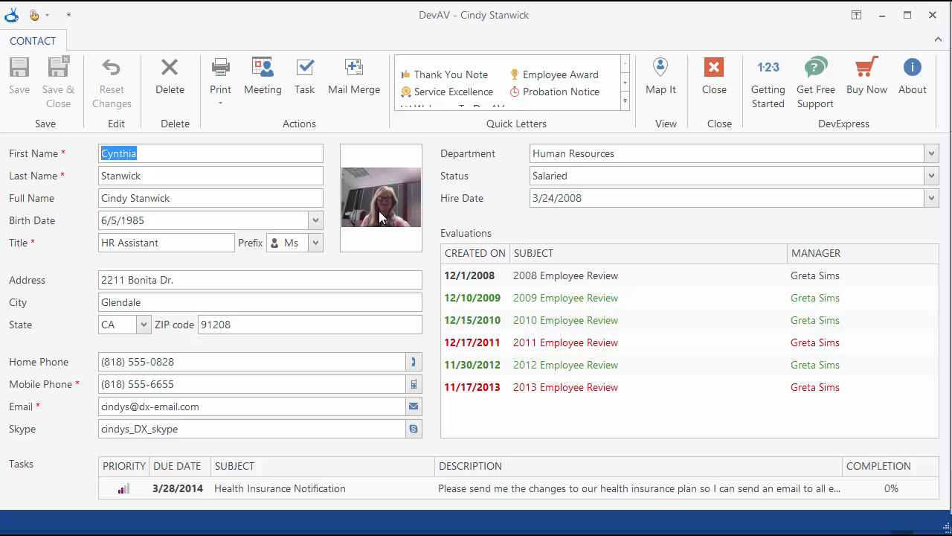
click(381, 195)
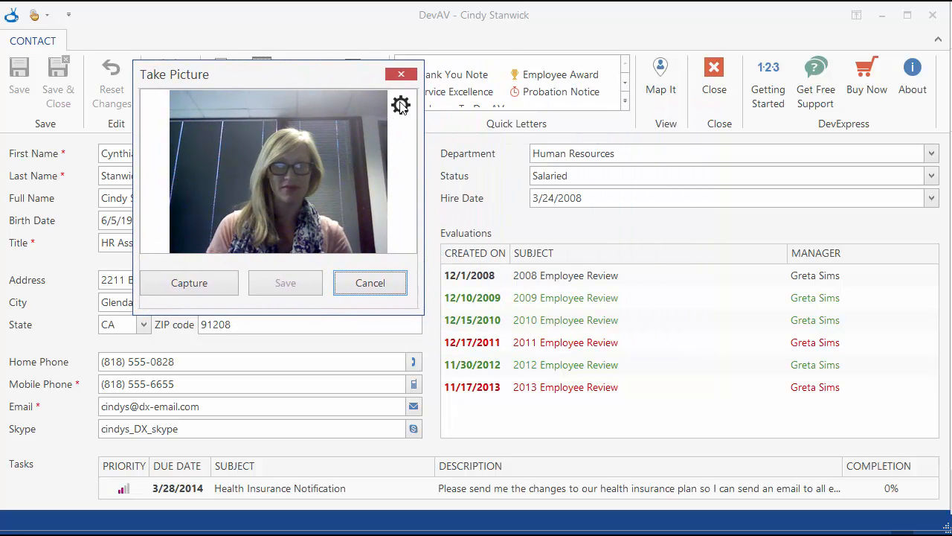
Select the HP 3-MegaPixel Webcam GX607AA, try desaturation, then reset to defaults
click(401, 105)
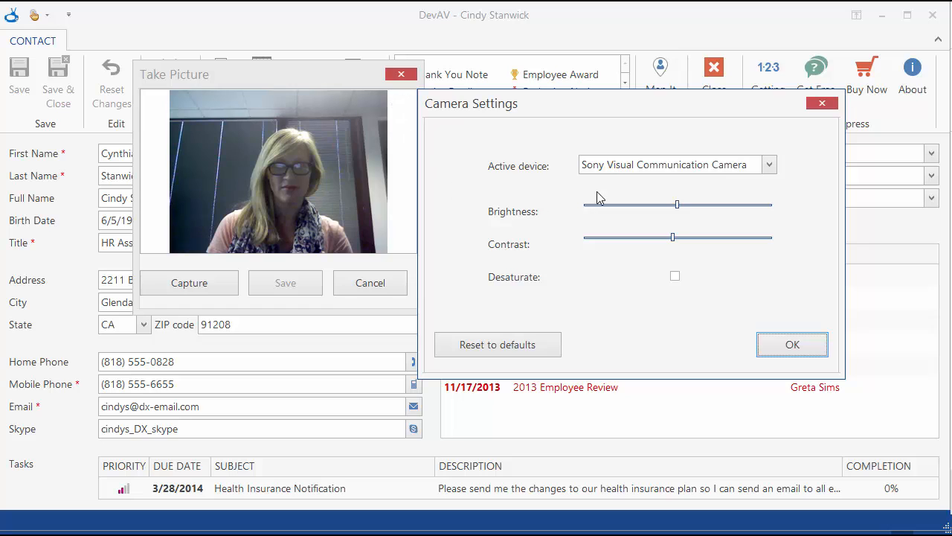
click(769, 164)
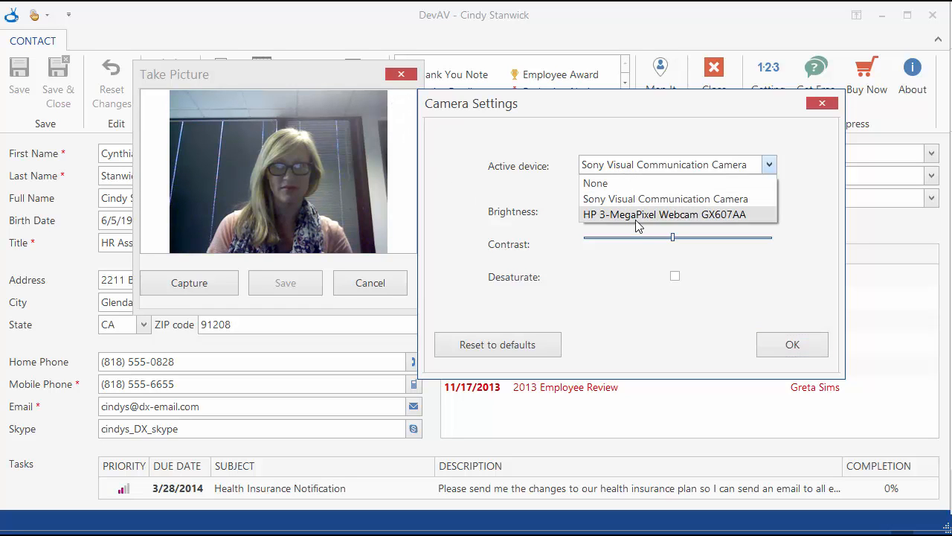
click(663, 215)
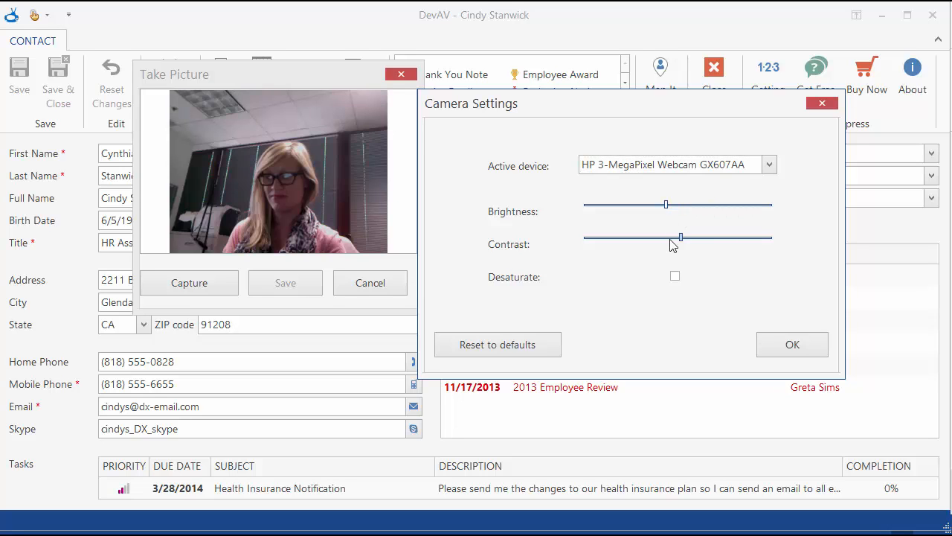
click(675, 276)
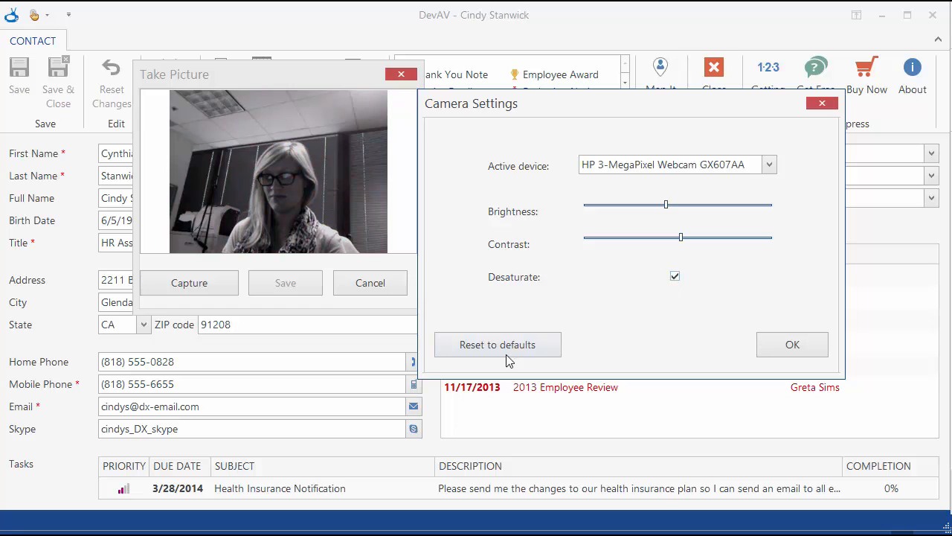
click(792, 343)
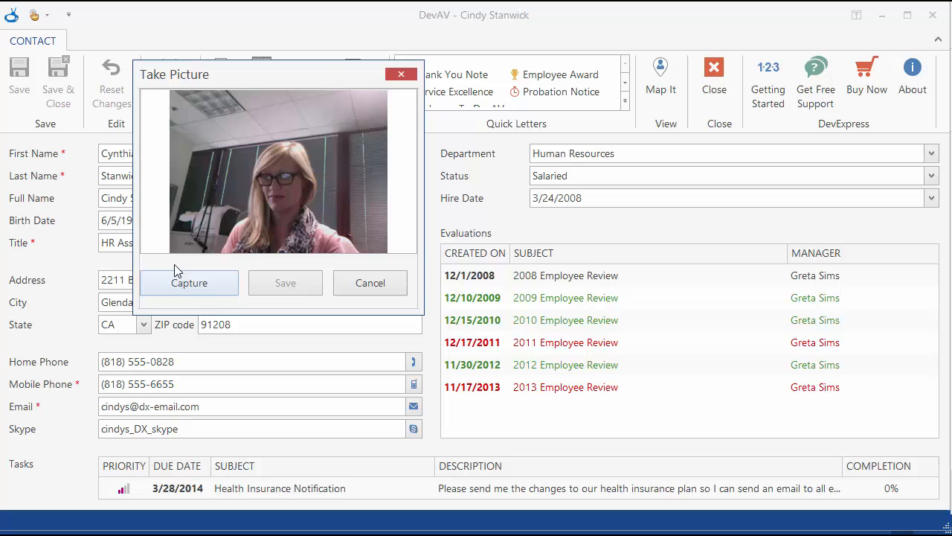
Capture a new snapshot, save it as Cindy Stanwick's photo, and close the record
click(189, 282)
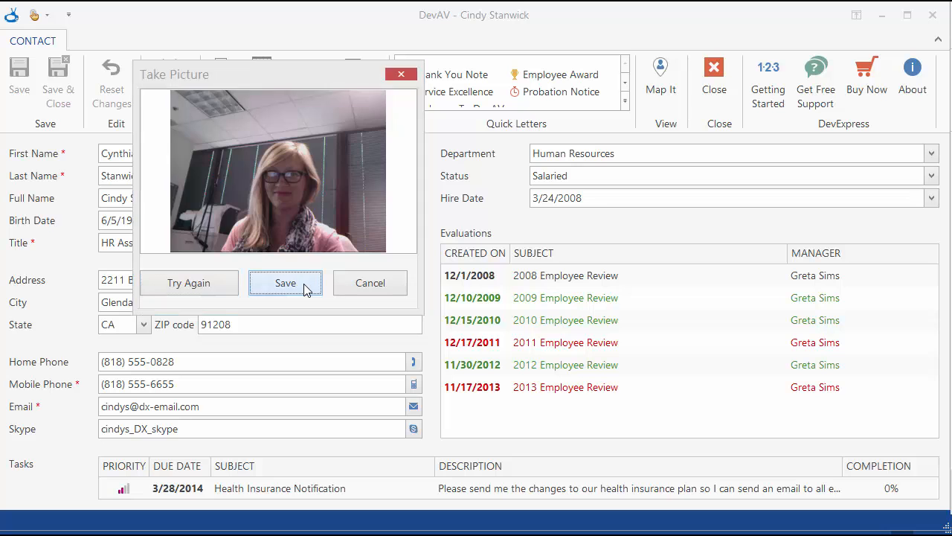
click(285, 283)
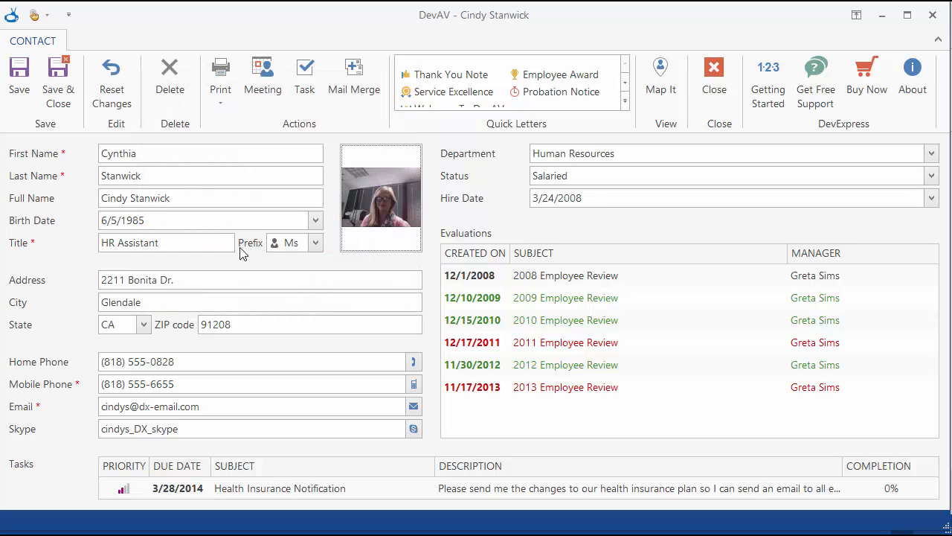
click(713, 74)
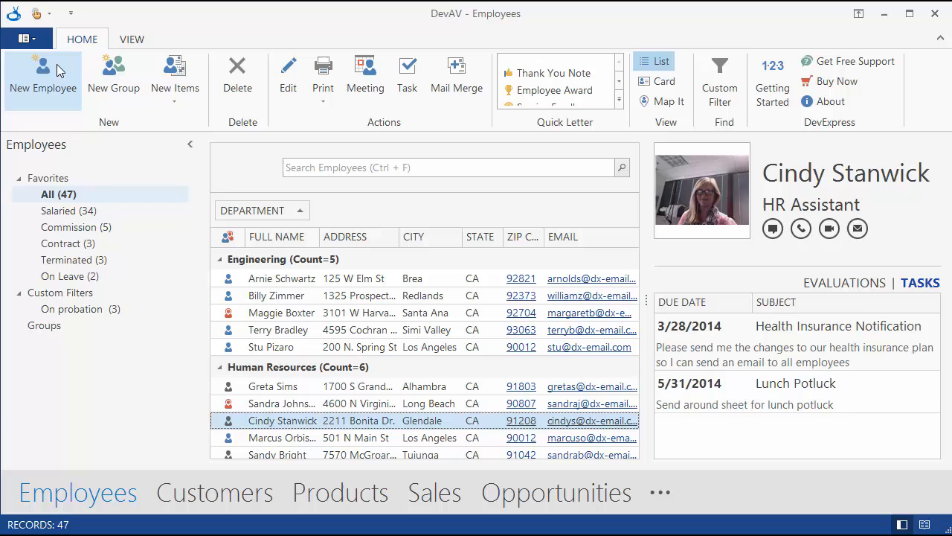
mouse_move(108, 238)
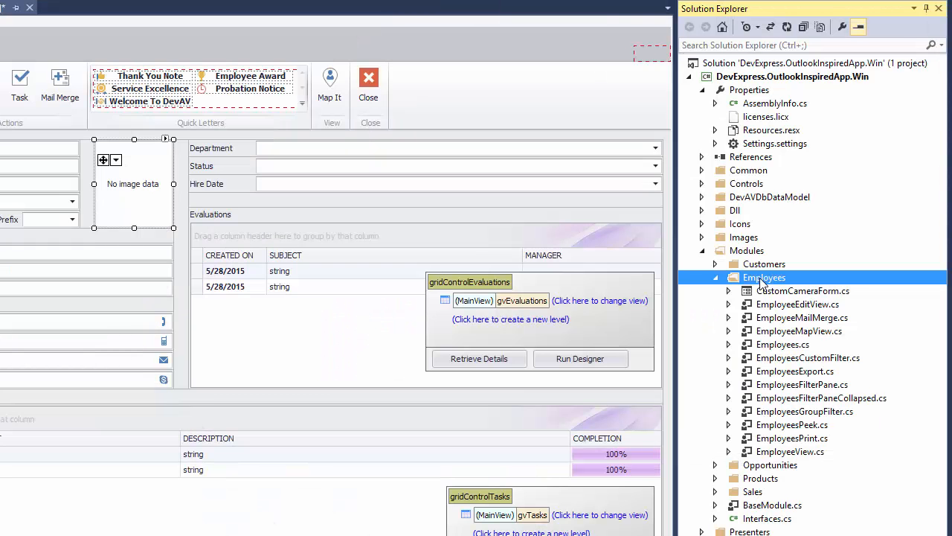
Add a new Windows Form to the Employees folder of the solution
right_click(763, 277)
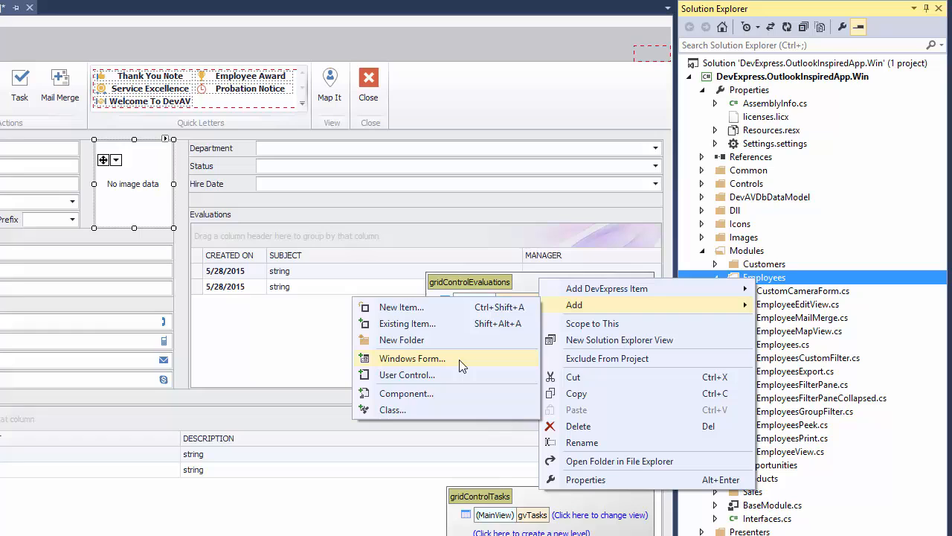
click(411, 358)
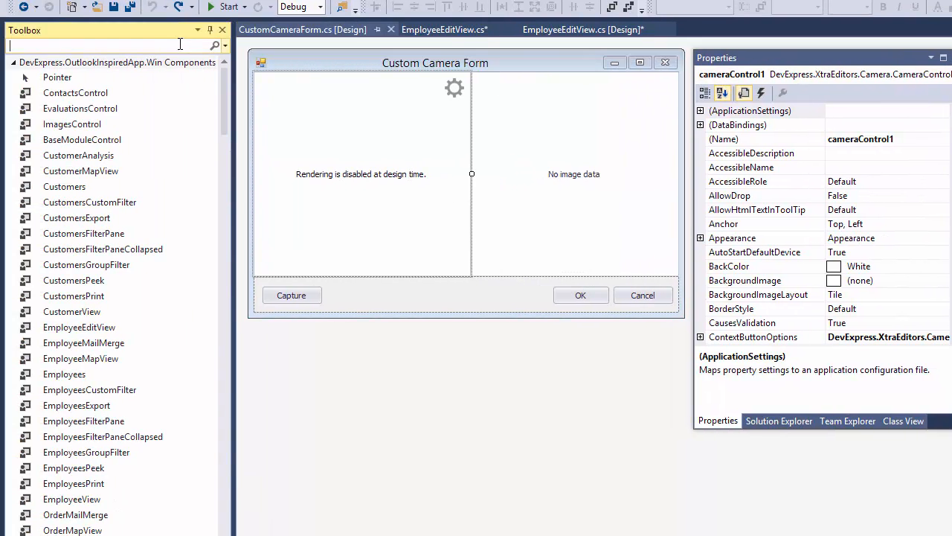
Find the camera component in the Toolbox, check the OK button's DialogResult, then view CustomCameraForm.cs code
text(camera)
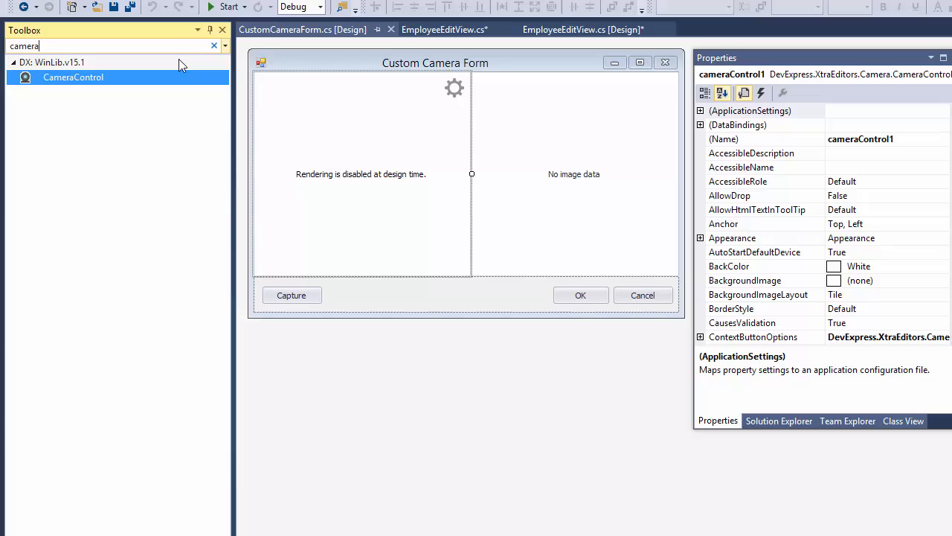
mouse_move(132, 82)
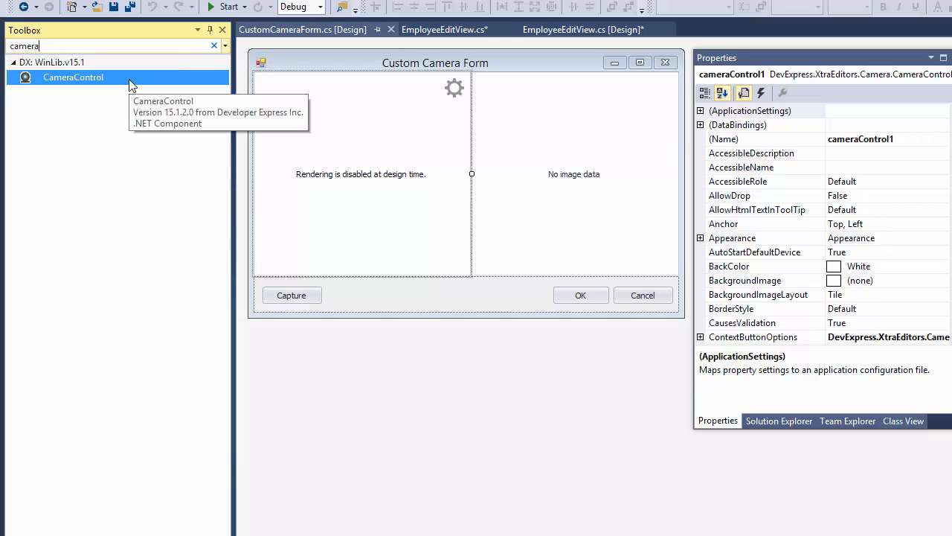
click(214, 46)
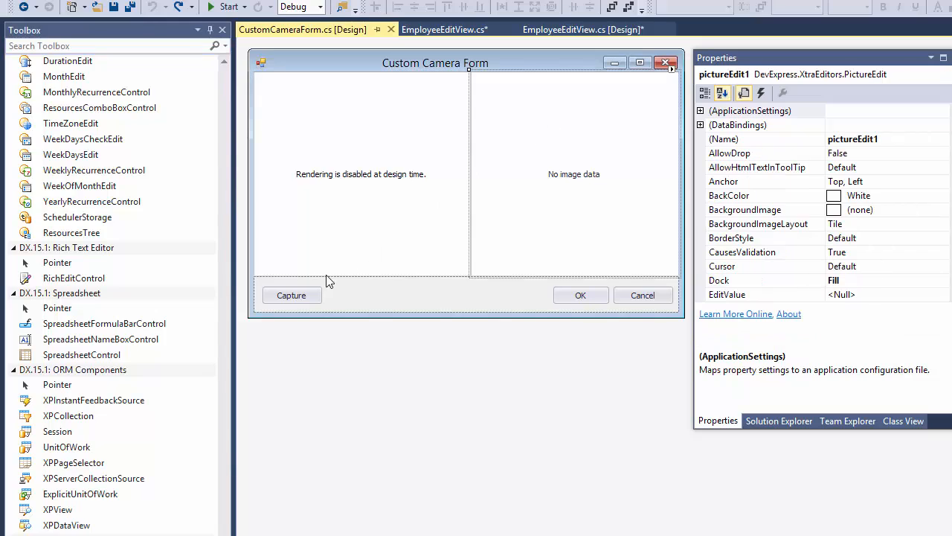
click(290, 294)
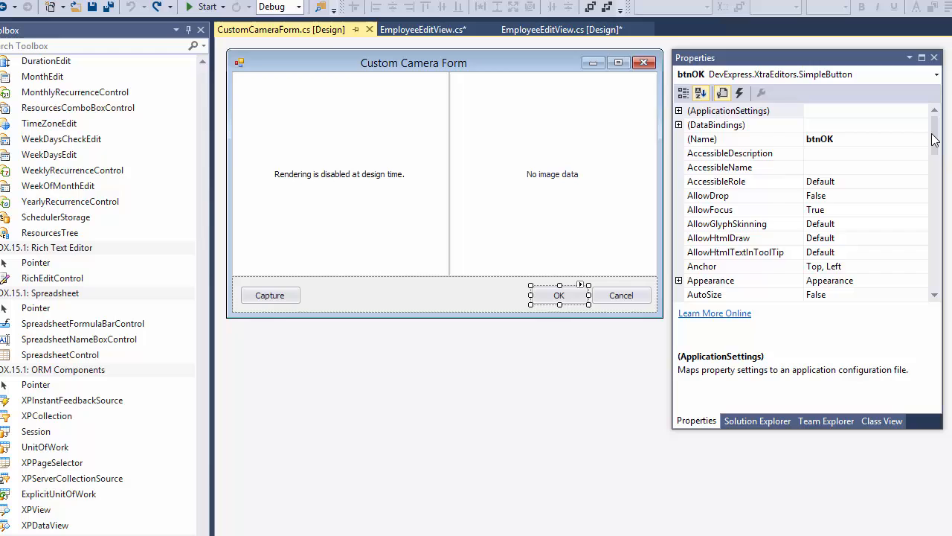
scroll(down, 3)
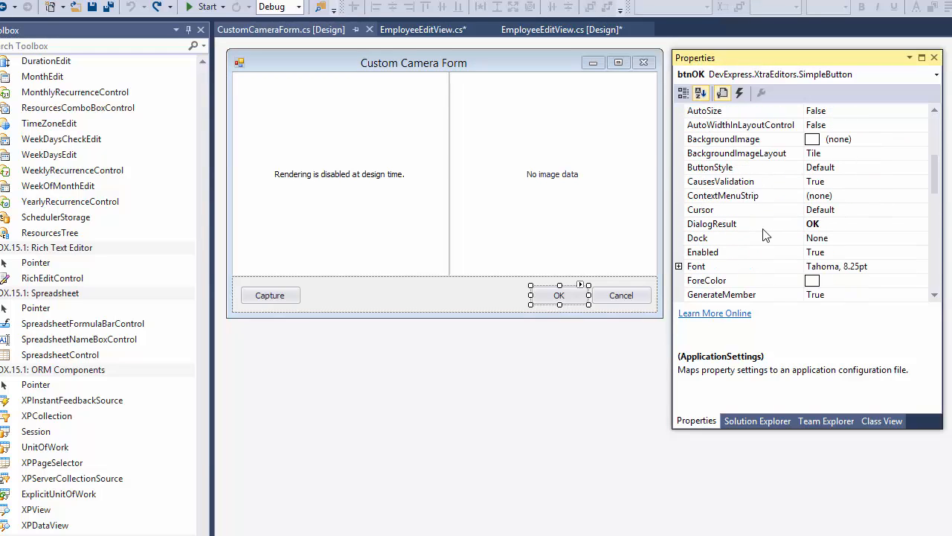
click(621, 294)
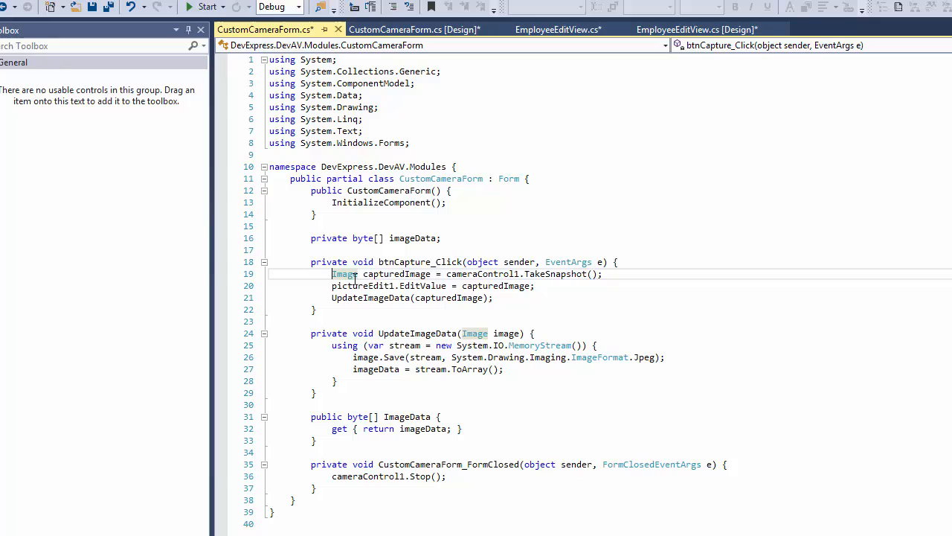
double_click(396, 274)
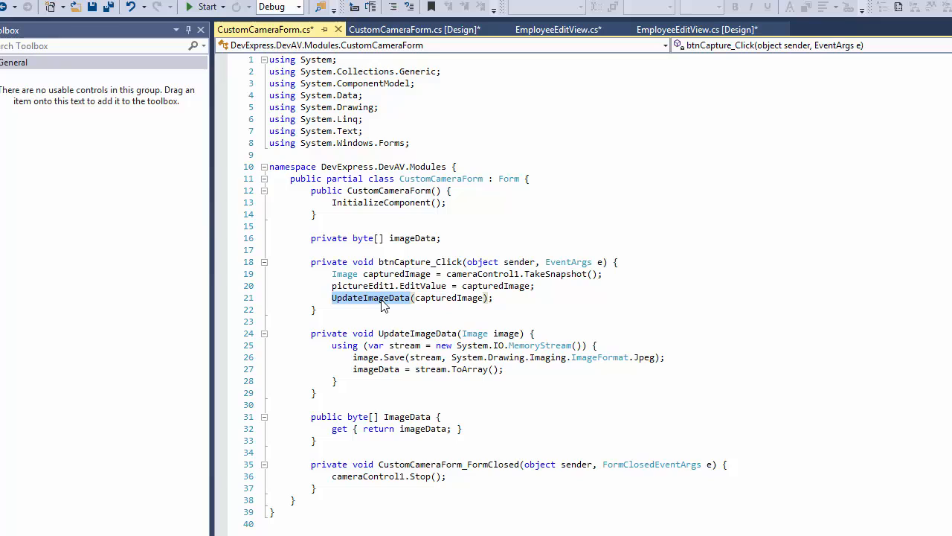
click(413, 238)
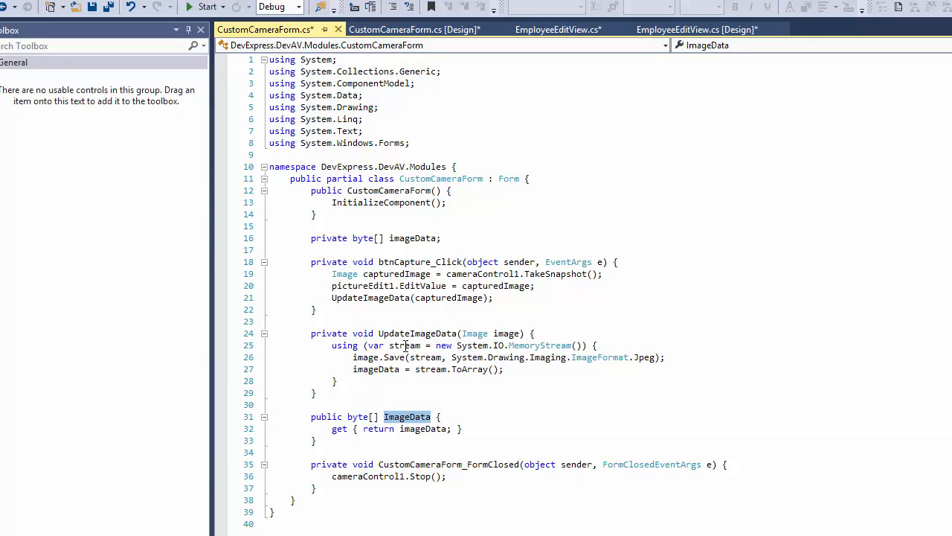
click(405, 345)
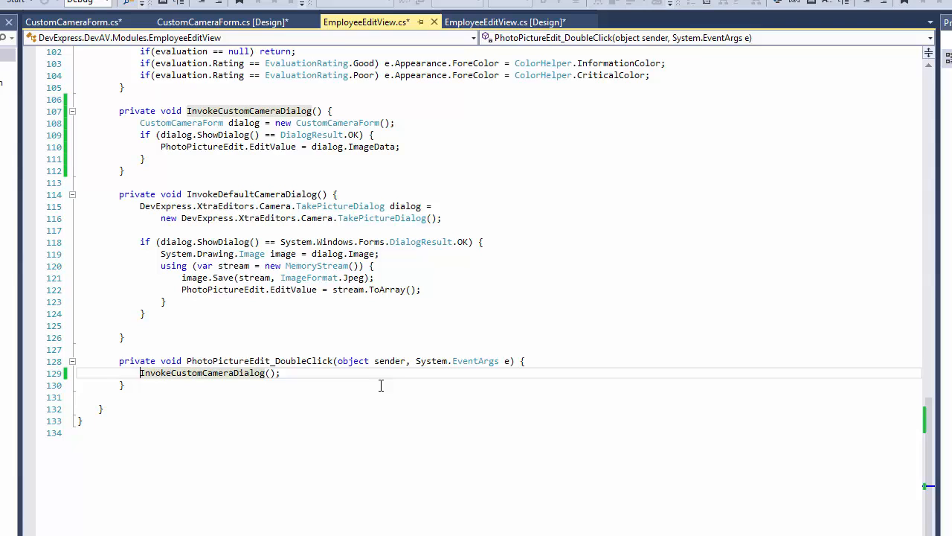
In EmployeeEditView.cs, select the ShowDialog call and ImageData in the dialog result line
double_click(201, 373)
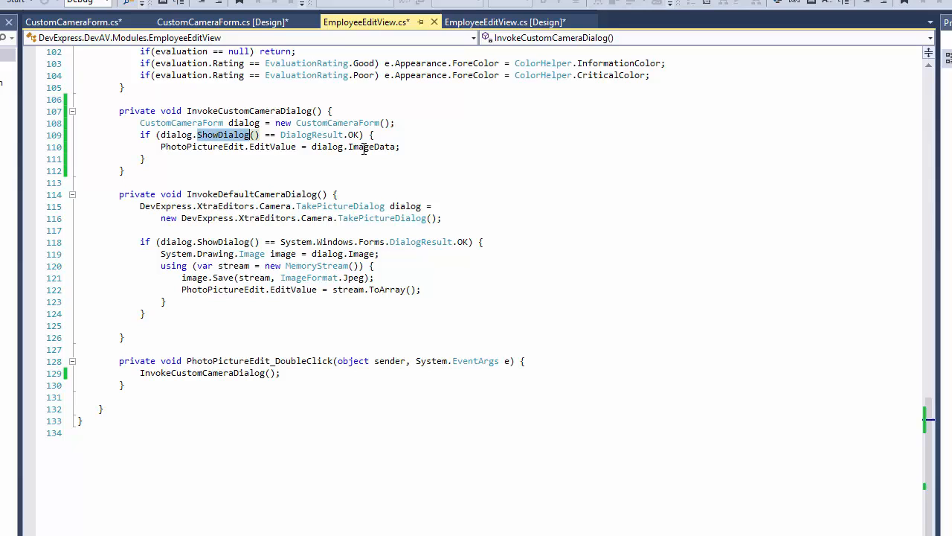
double_click(372, 147)
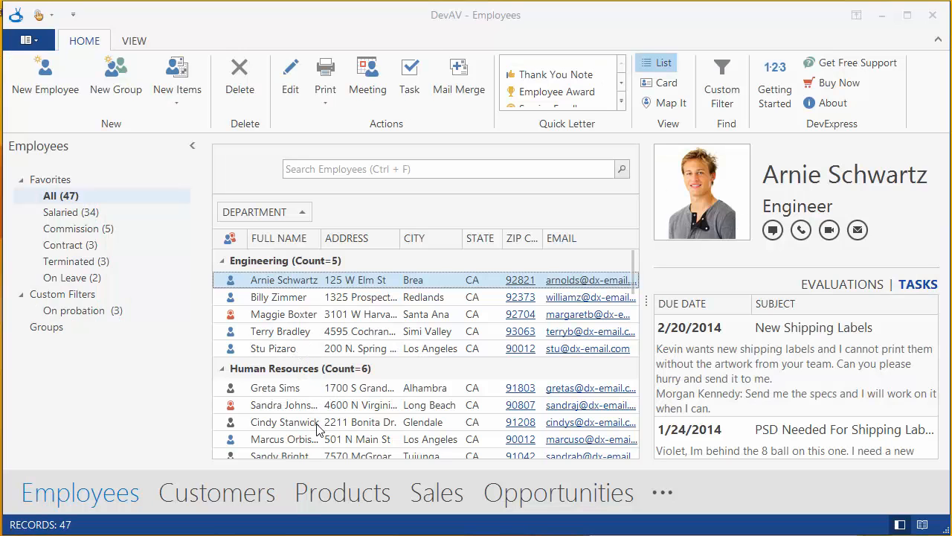
Open Cindy Stanwick's HR Assistant record, launch the Custom Camera Form from her photo, and show Camera Settings
double_click(283, 422)
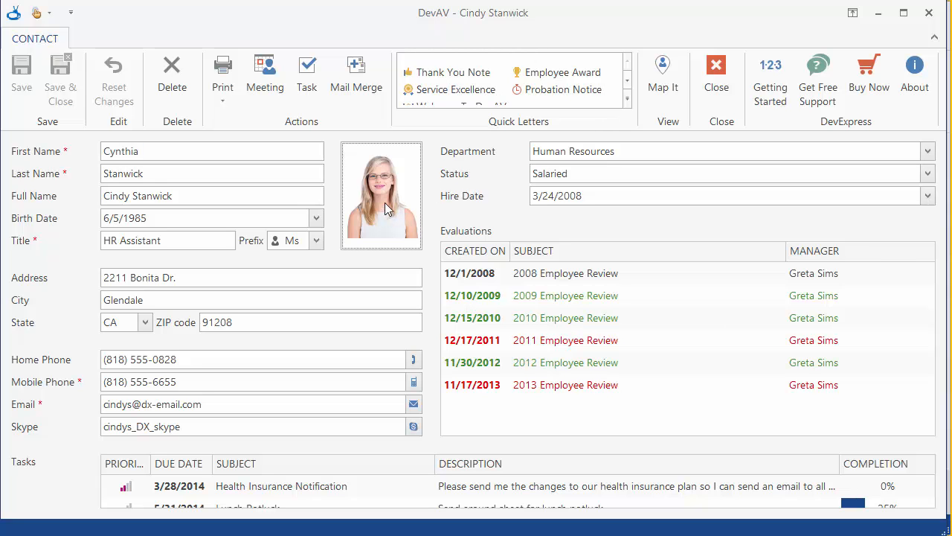
click(381, 194)
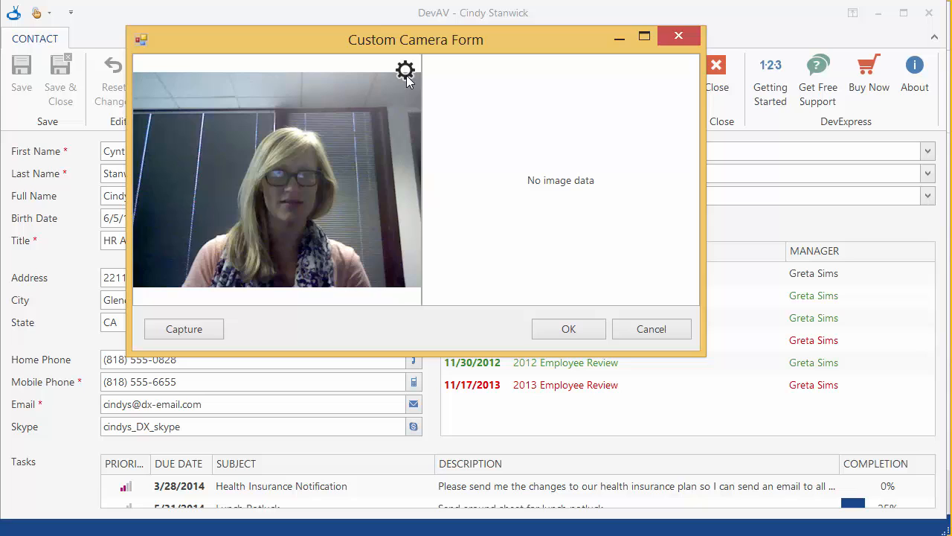
click(405, 73)
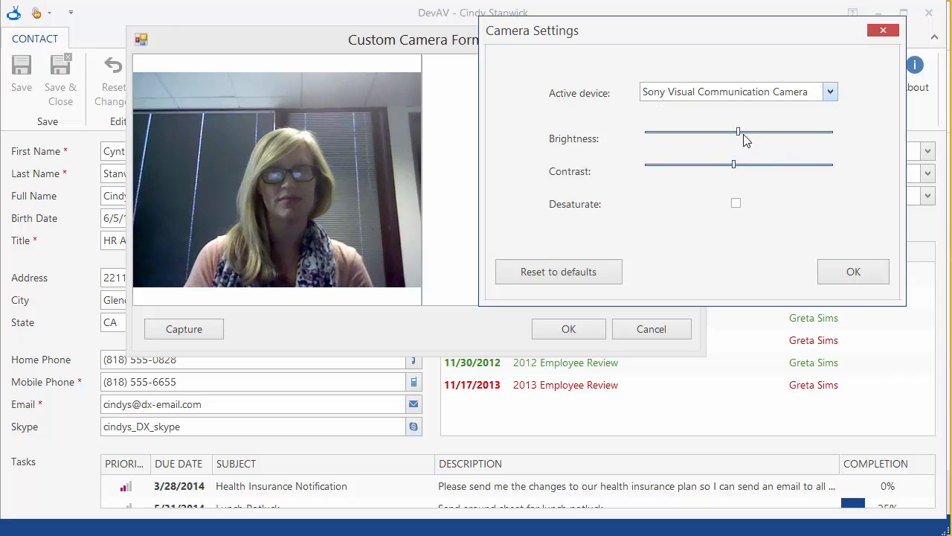
Use the HP 3-MegaPixel Webcam GX607AA to capture Cindy's photo, then Save & Close the contact
click(829, 91)
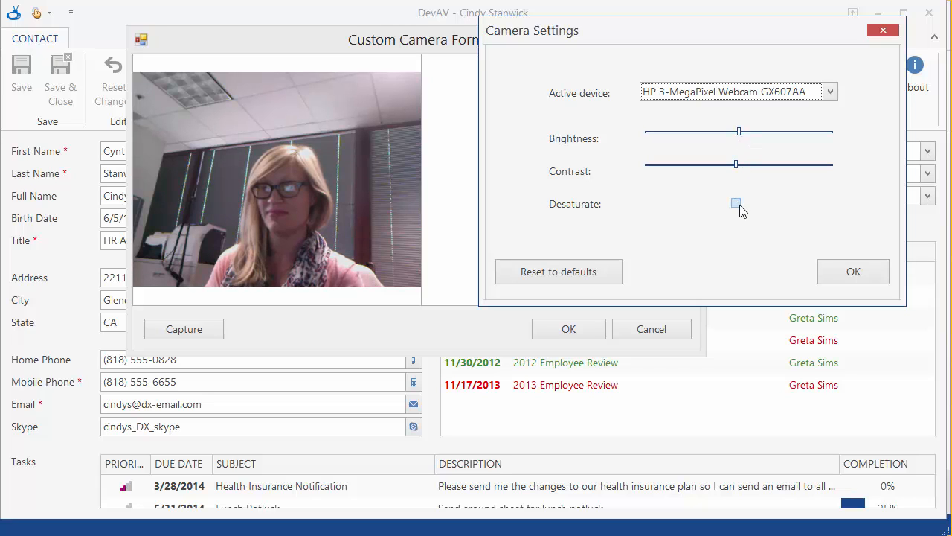
click(853, 272)
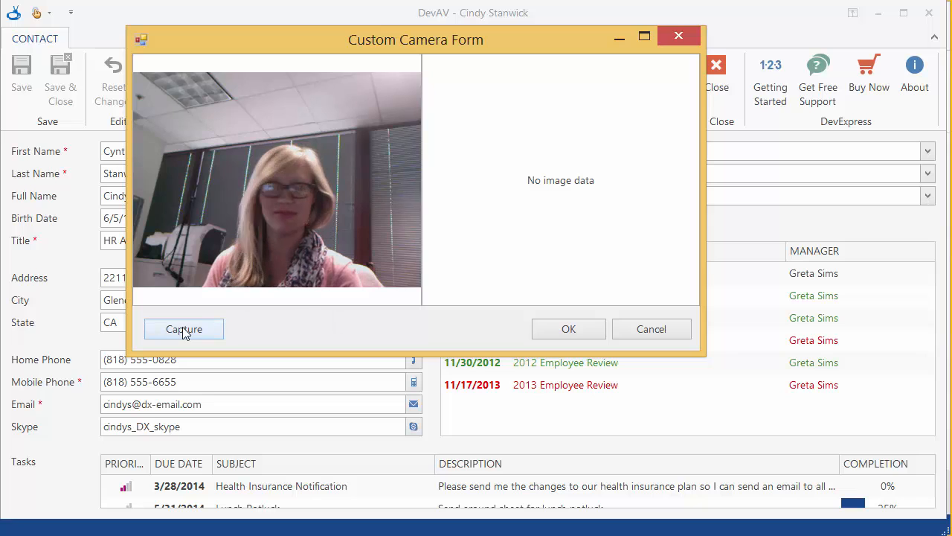
click(183, 329)
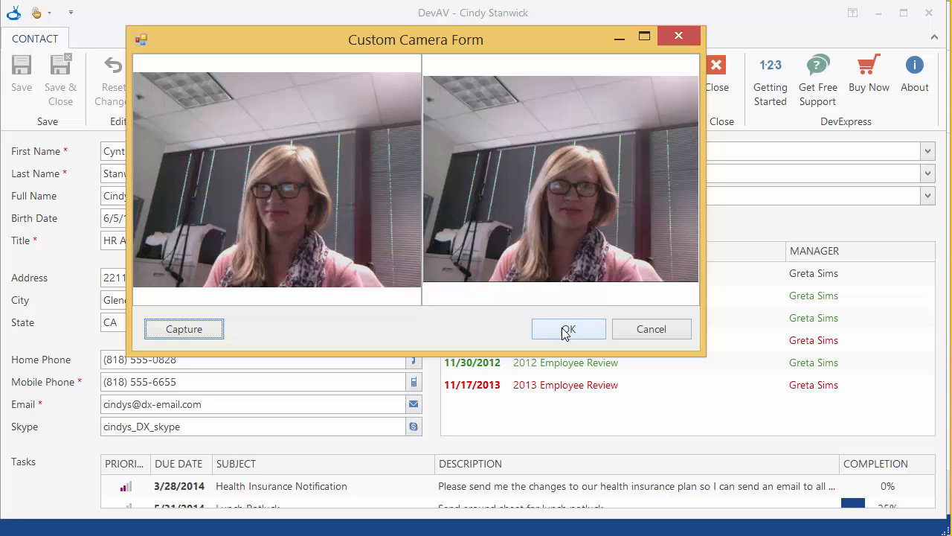
click(568, 329)
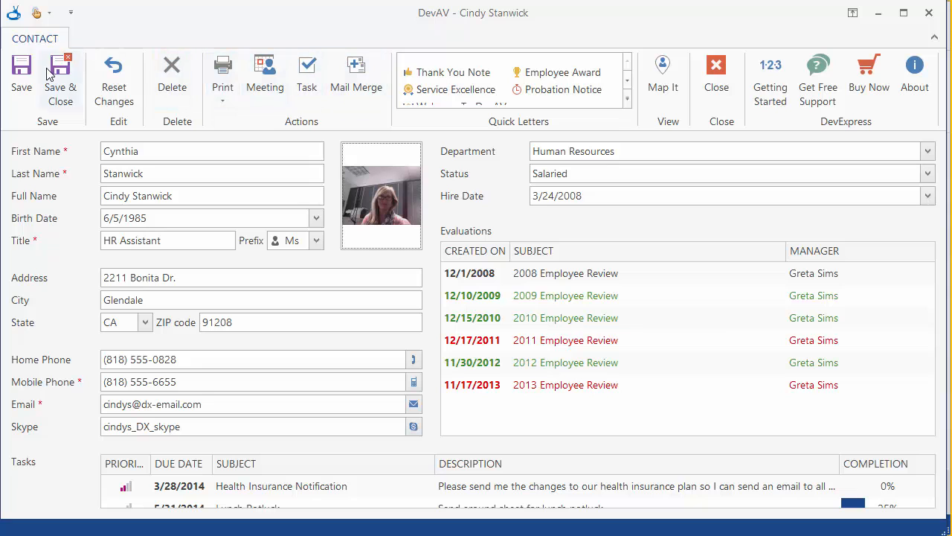
click(717, 74)
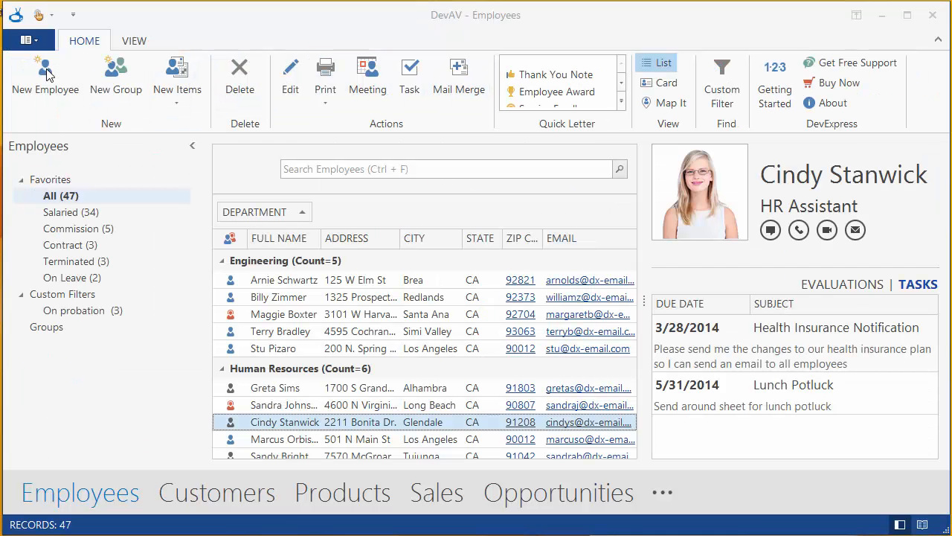